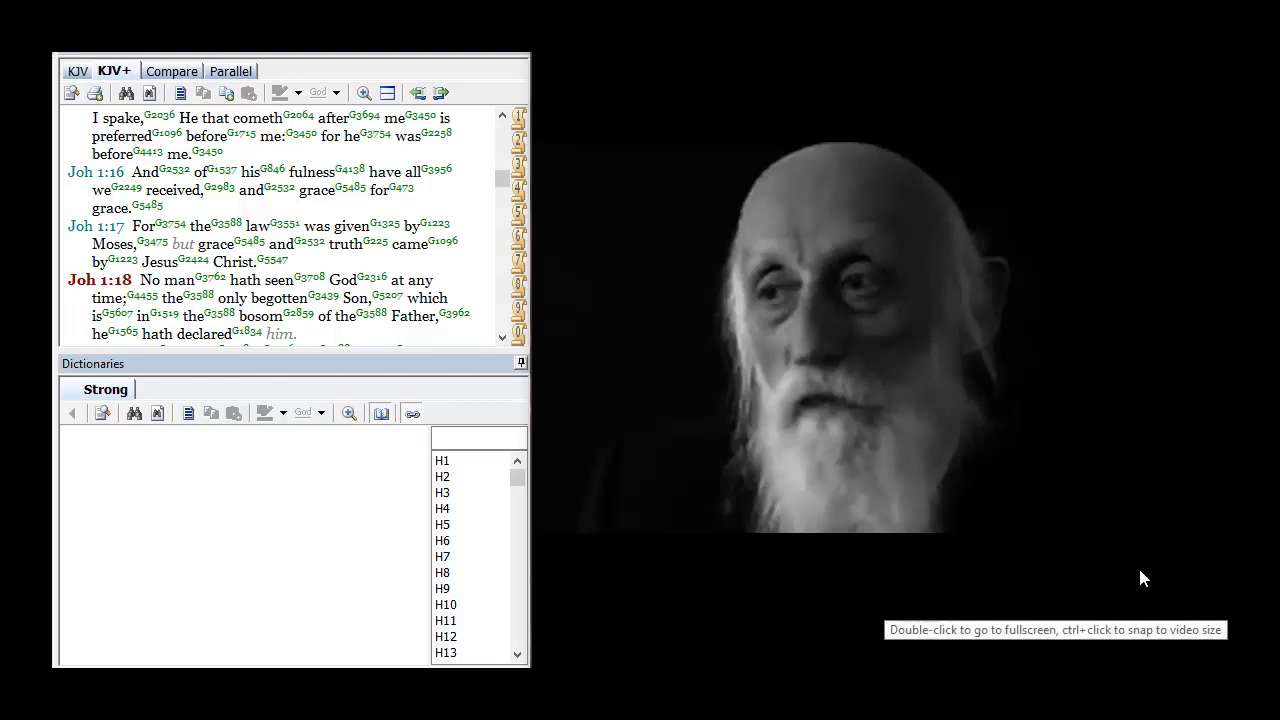
mouse_move(1064, 544)
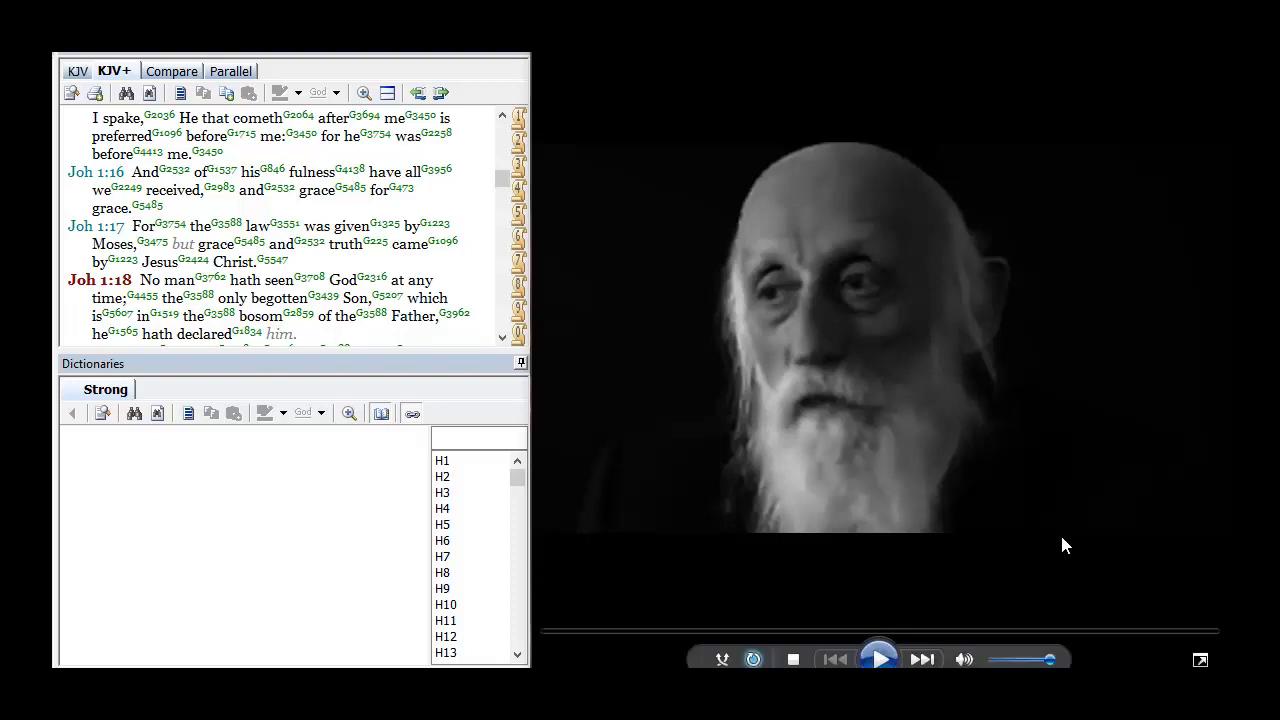
mouse_move(920, 462)
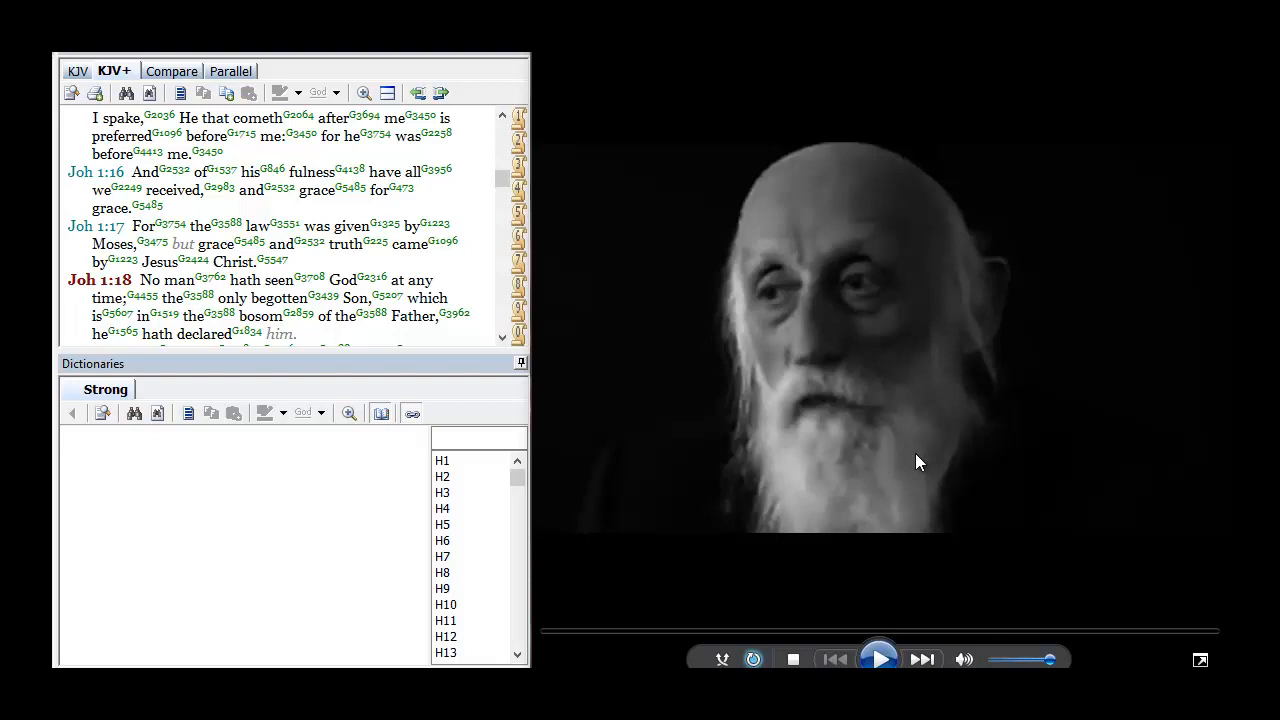
mouse_move(792, 386)
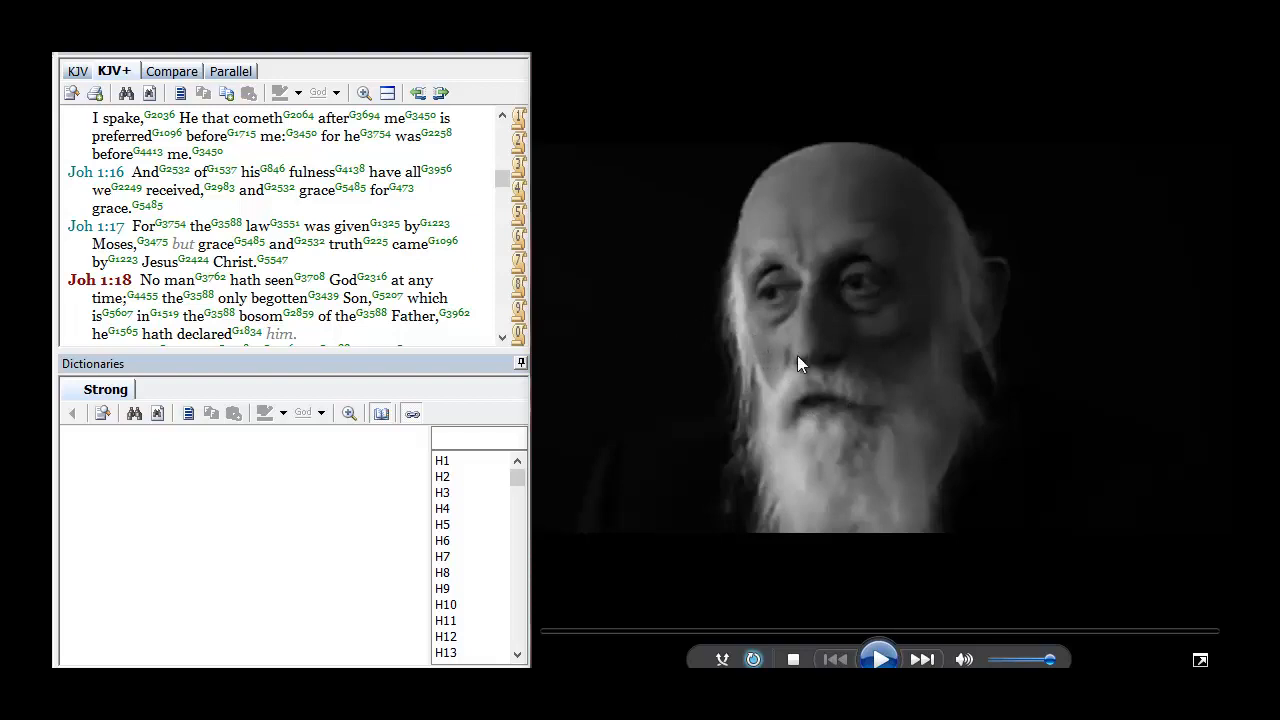
mouse_move(930, 386)
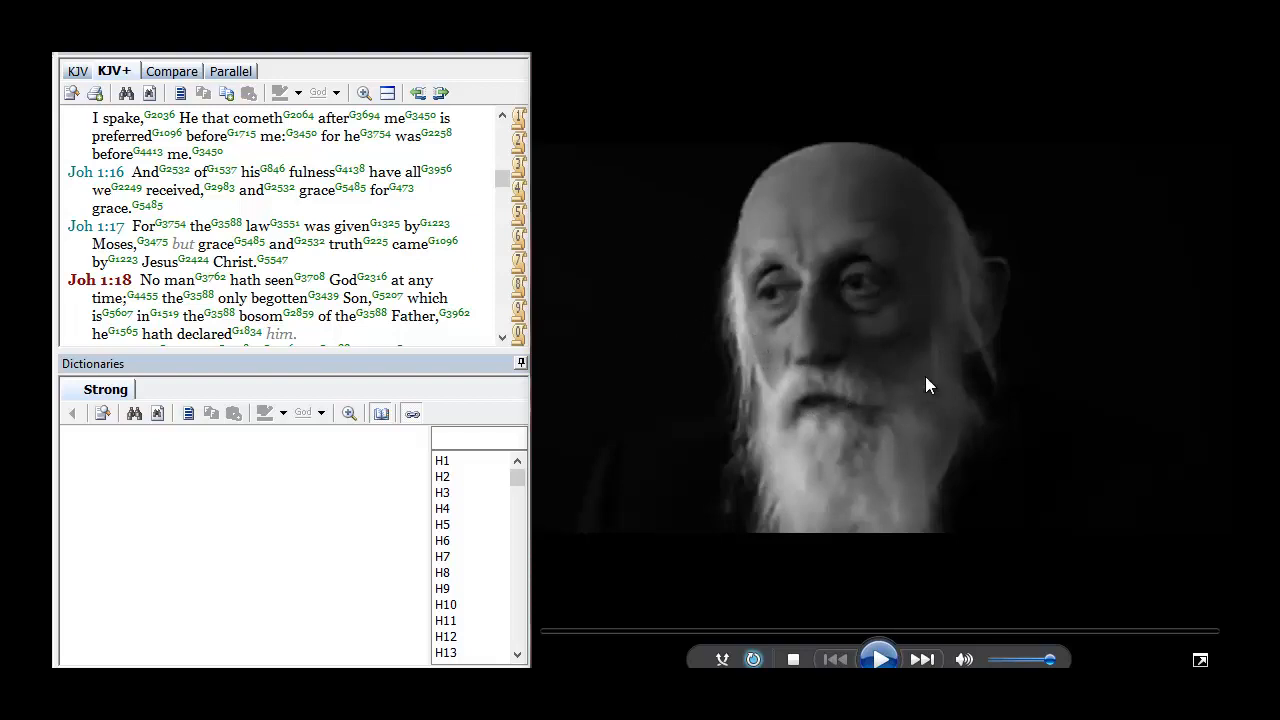
mouse_move(850, 348)
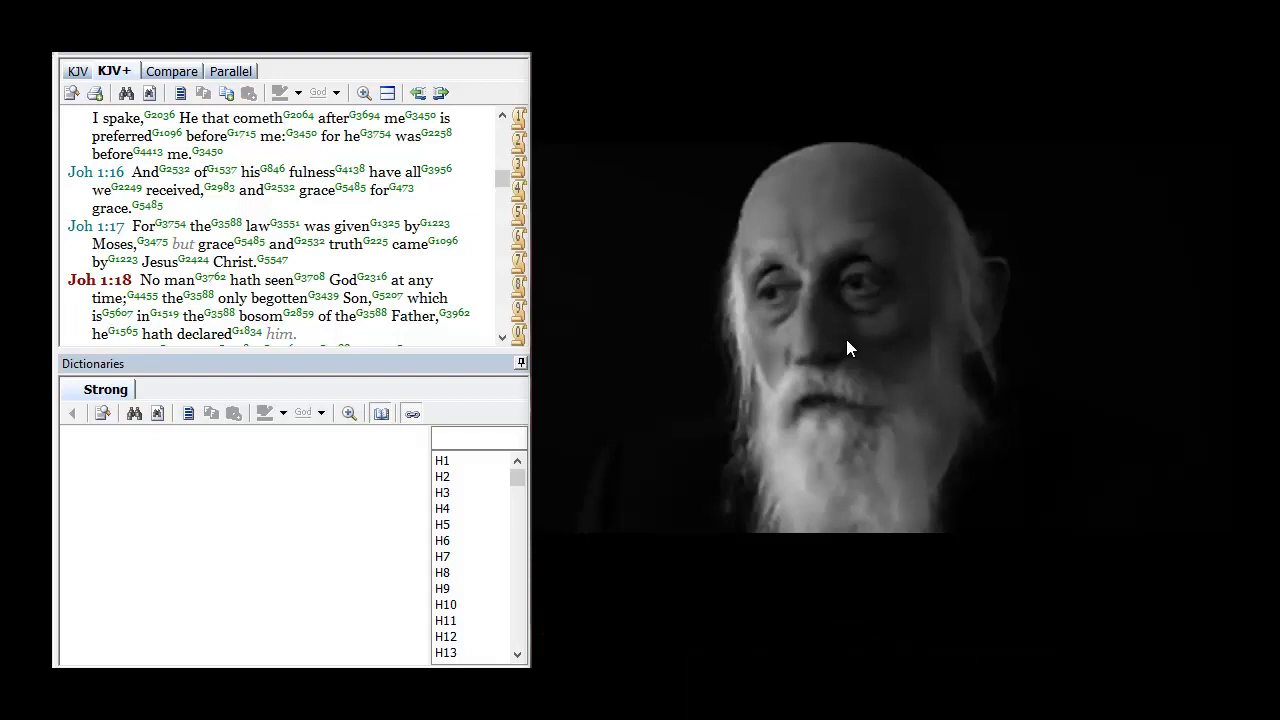
mouse_move(904, 374)
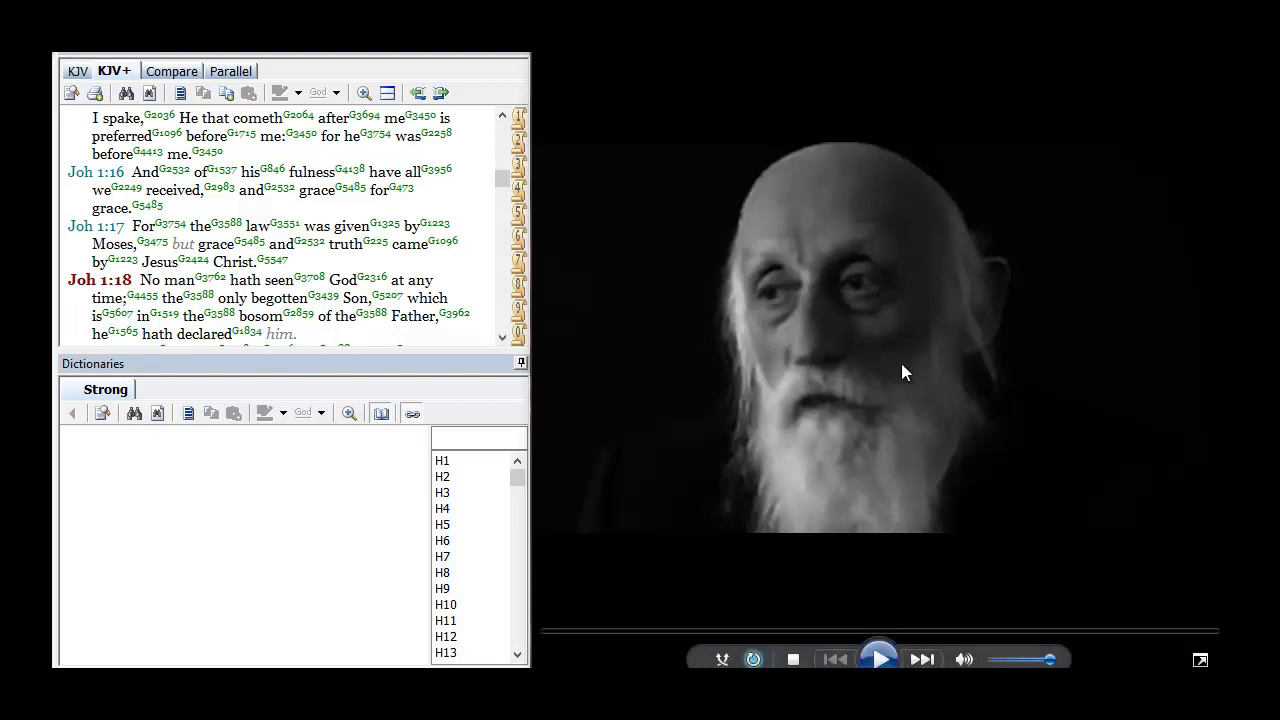
mouse_move(700, 378)
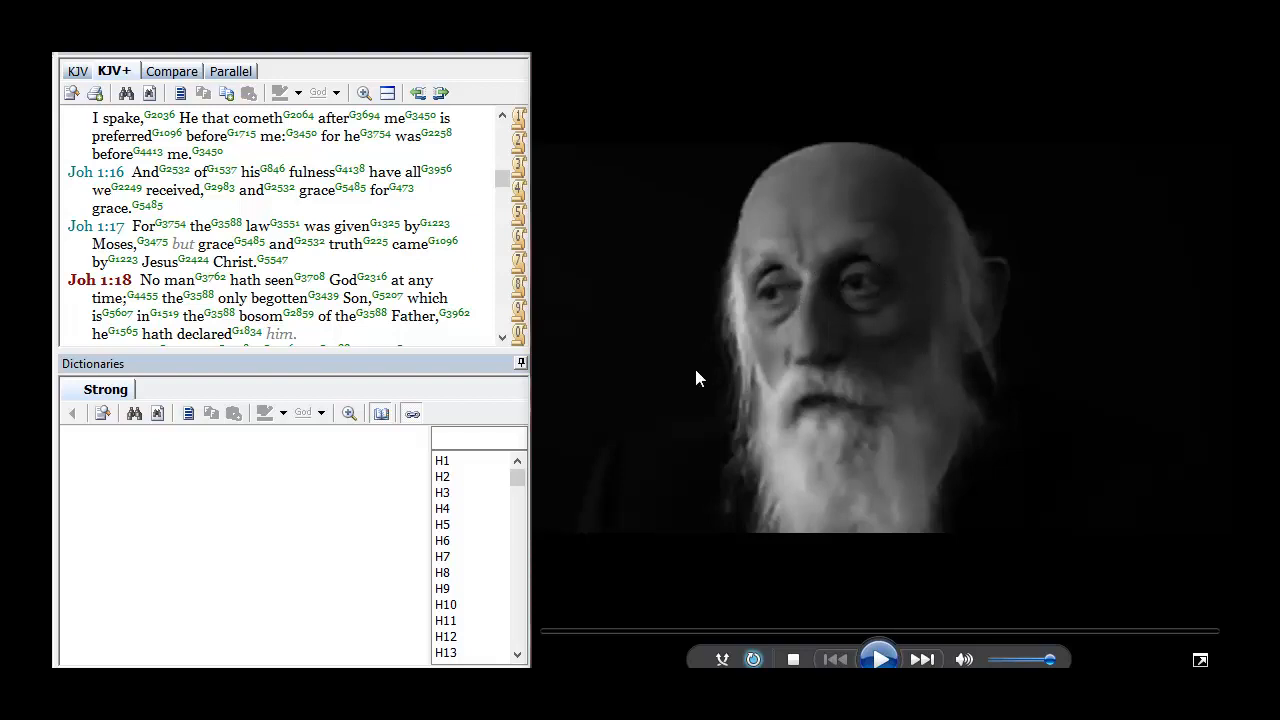
mouse_move(764, 322)
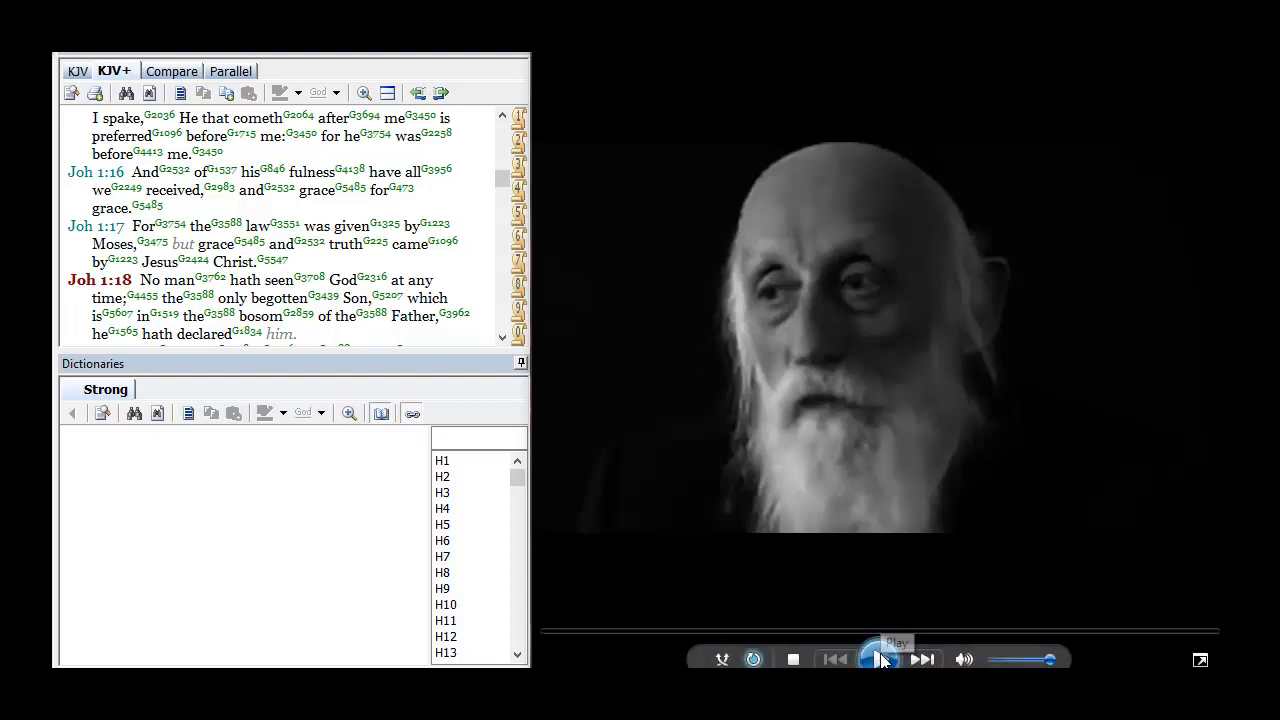
Start the video playing alongside the KJV+ Bible pane
left_click(878, 660)
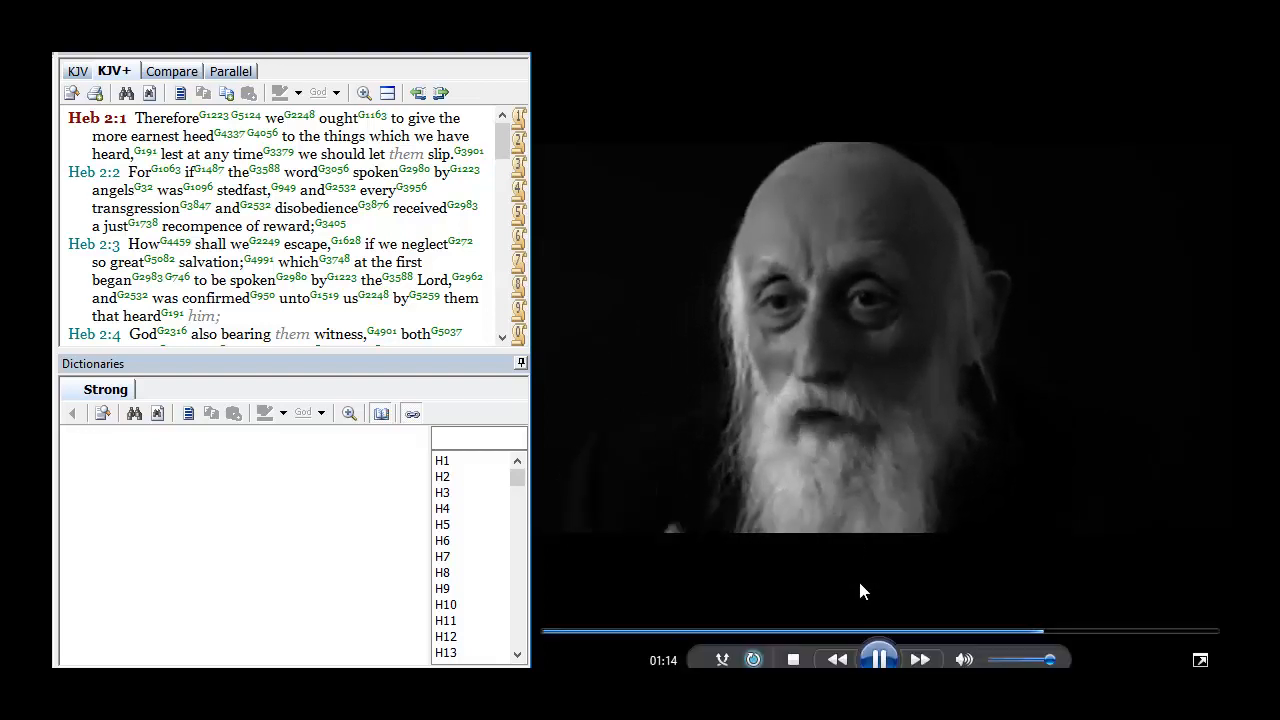
Pause the video while Hebrews 2 stays open
left_click(880, 660)
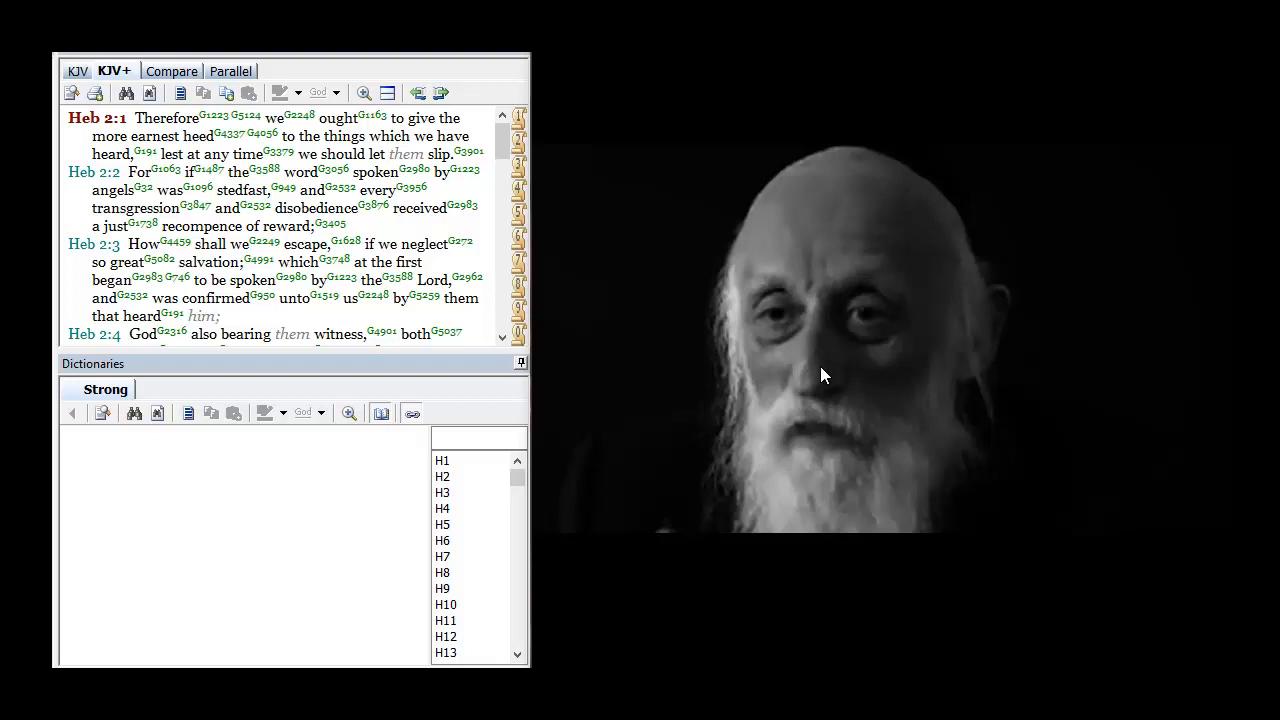
mouse_move(824, 376)
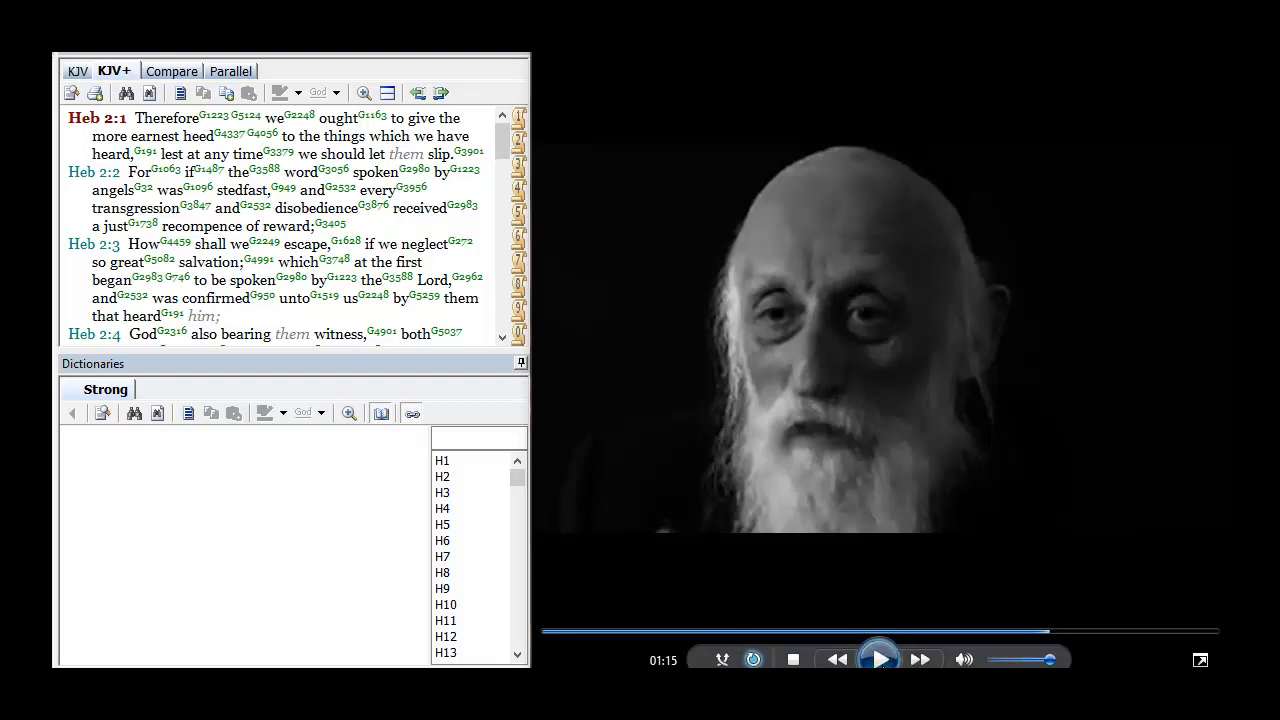
Resume video playback beside Hebrews 2:1–4
left_click(880, 658)
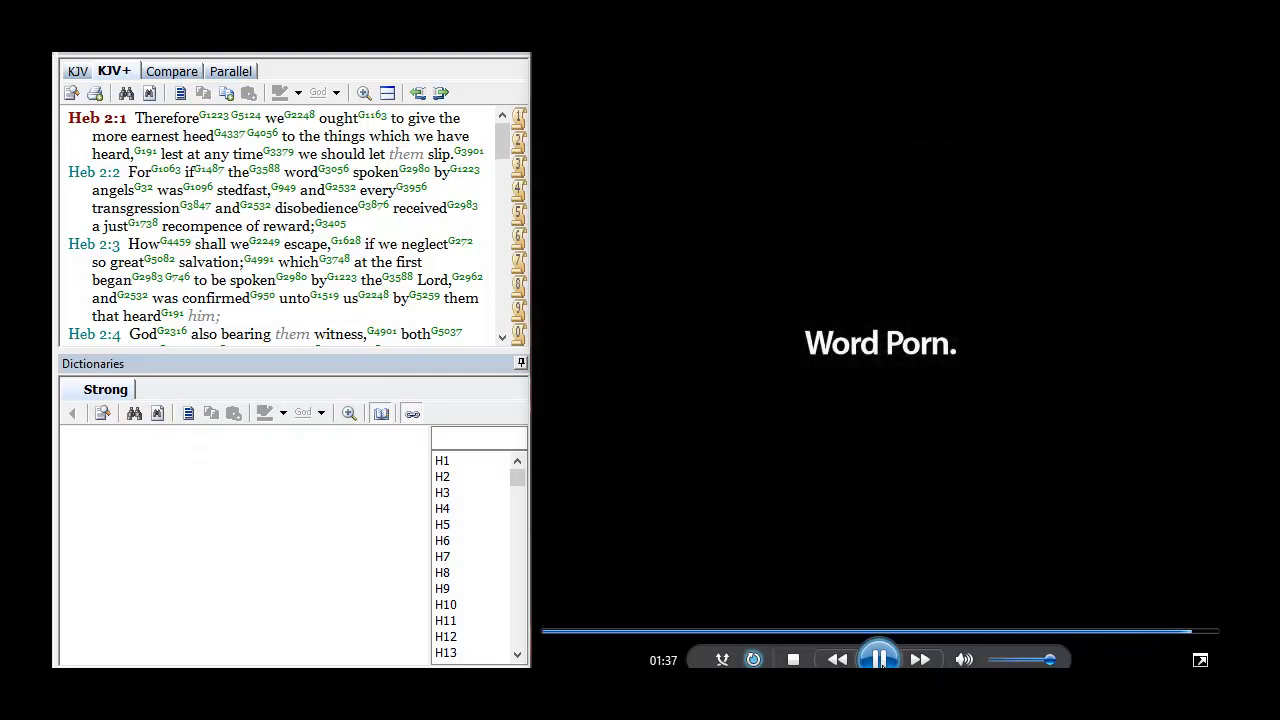
Pause the video before moving to Isaiah 48
left_click(880, 660)
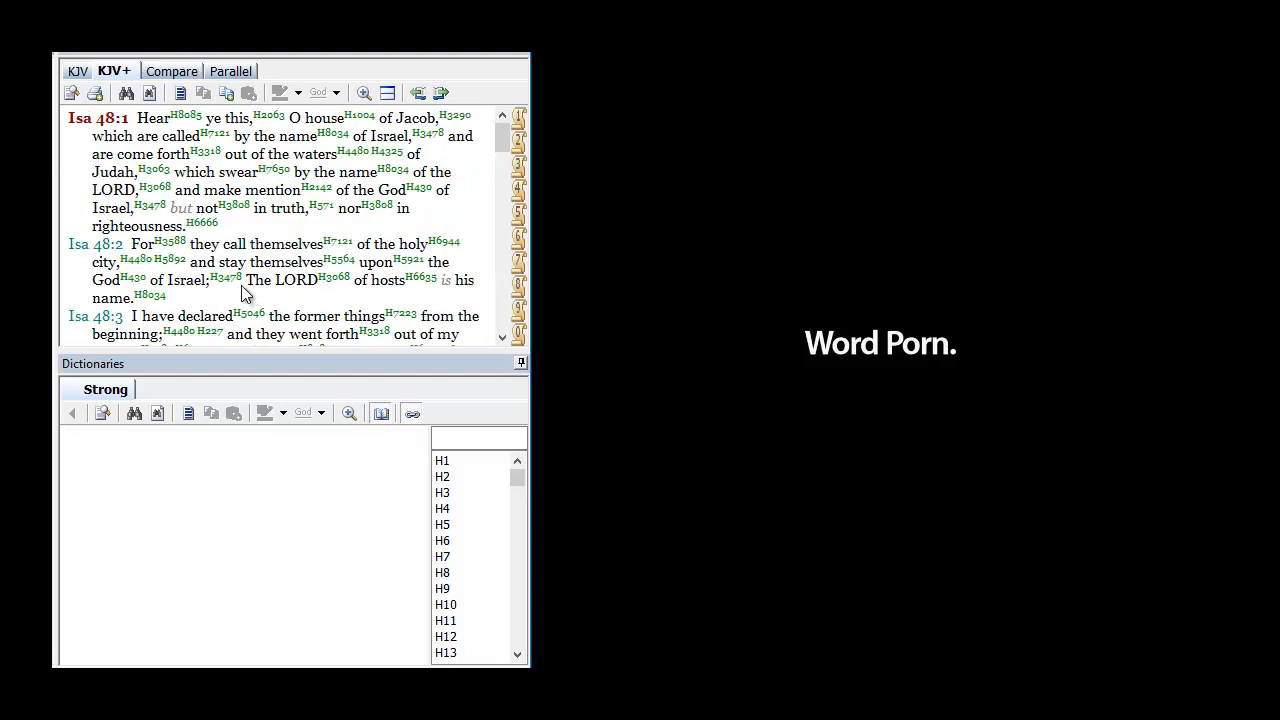
Scroll down through Isaiah 48 in the KJV+ pane to read further verses
scroll("down", 3)
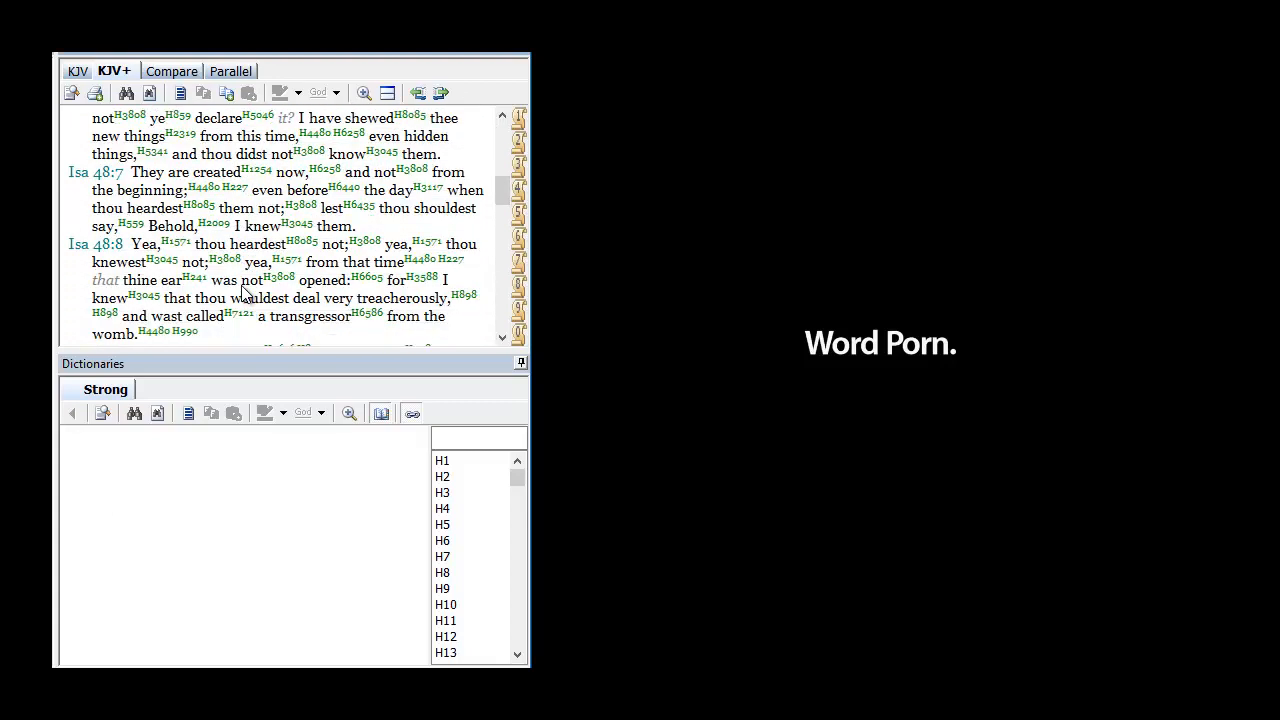
scroll("down", 3)
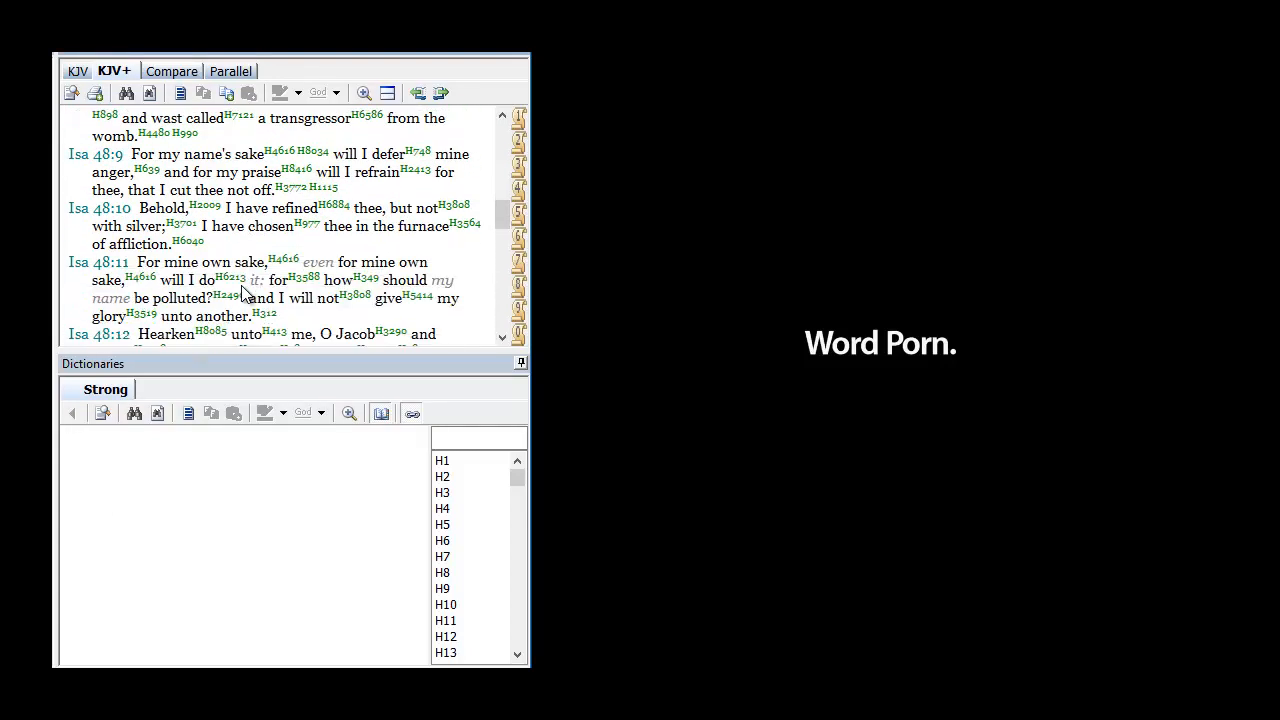
mouse_move(372, 208)
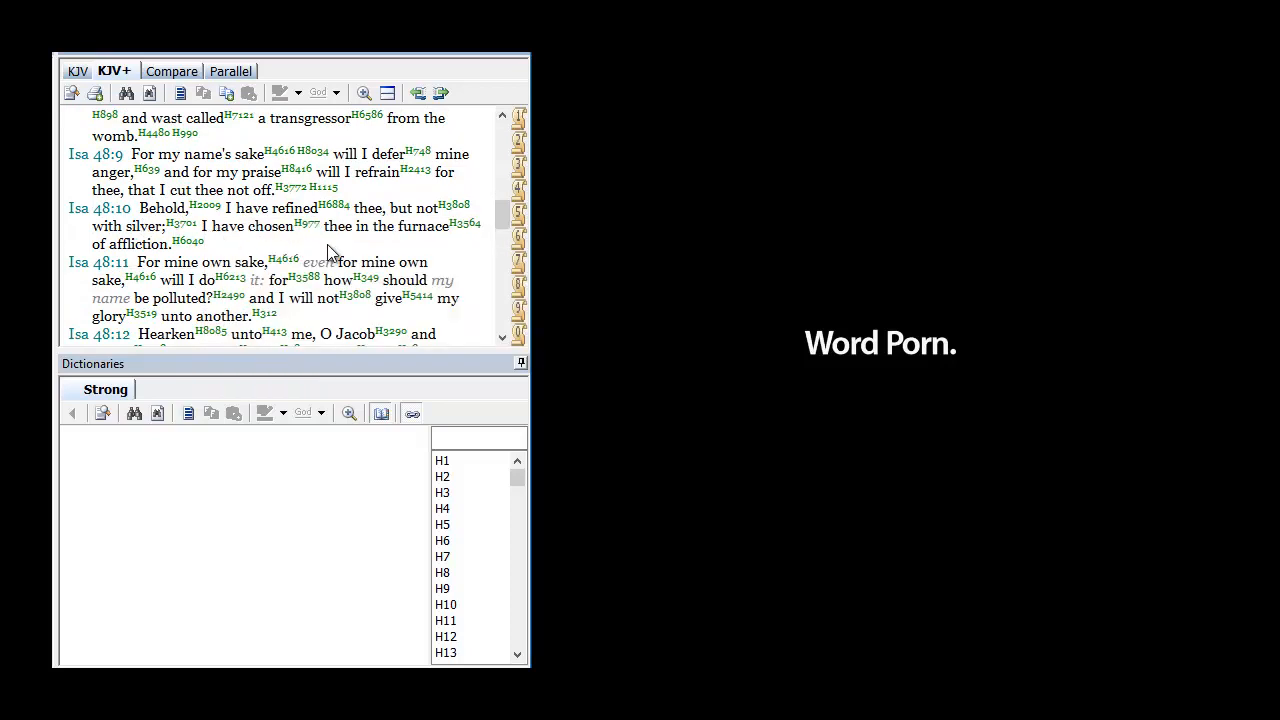
mouse_move(356, 244)
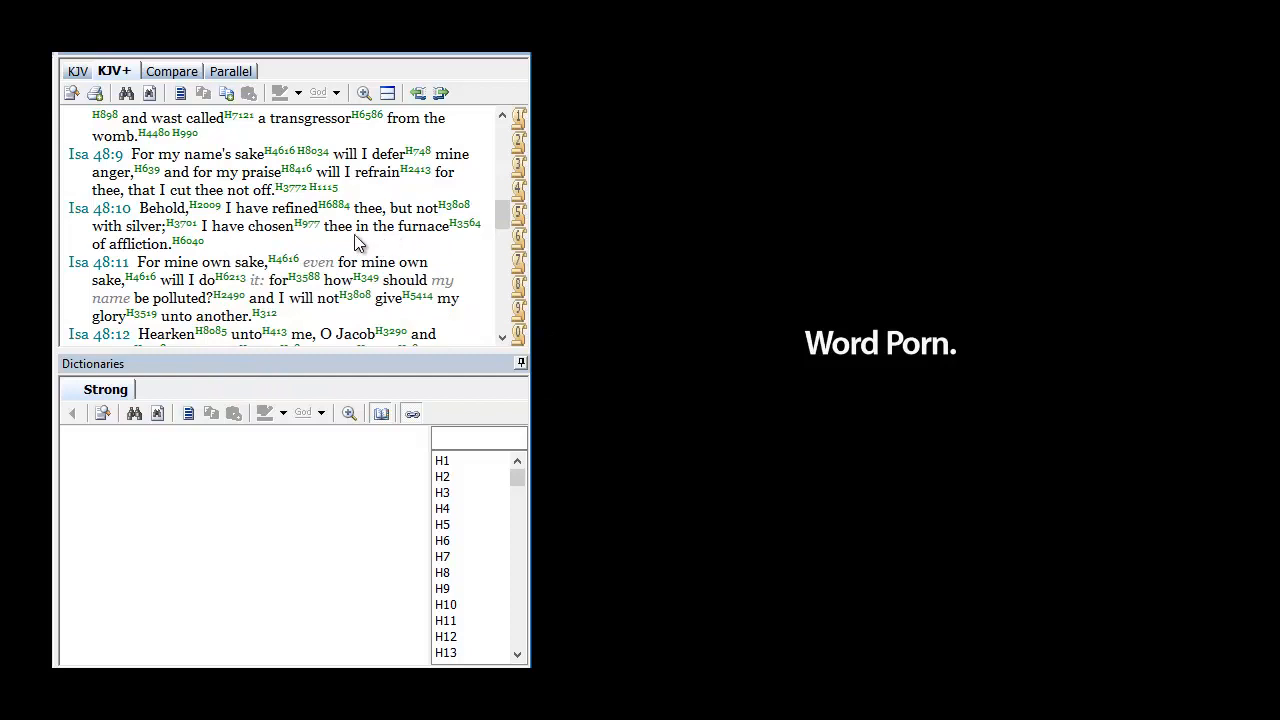
mouse_move(216, 278)
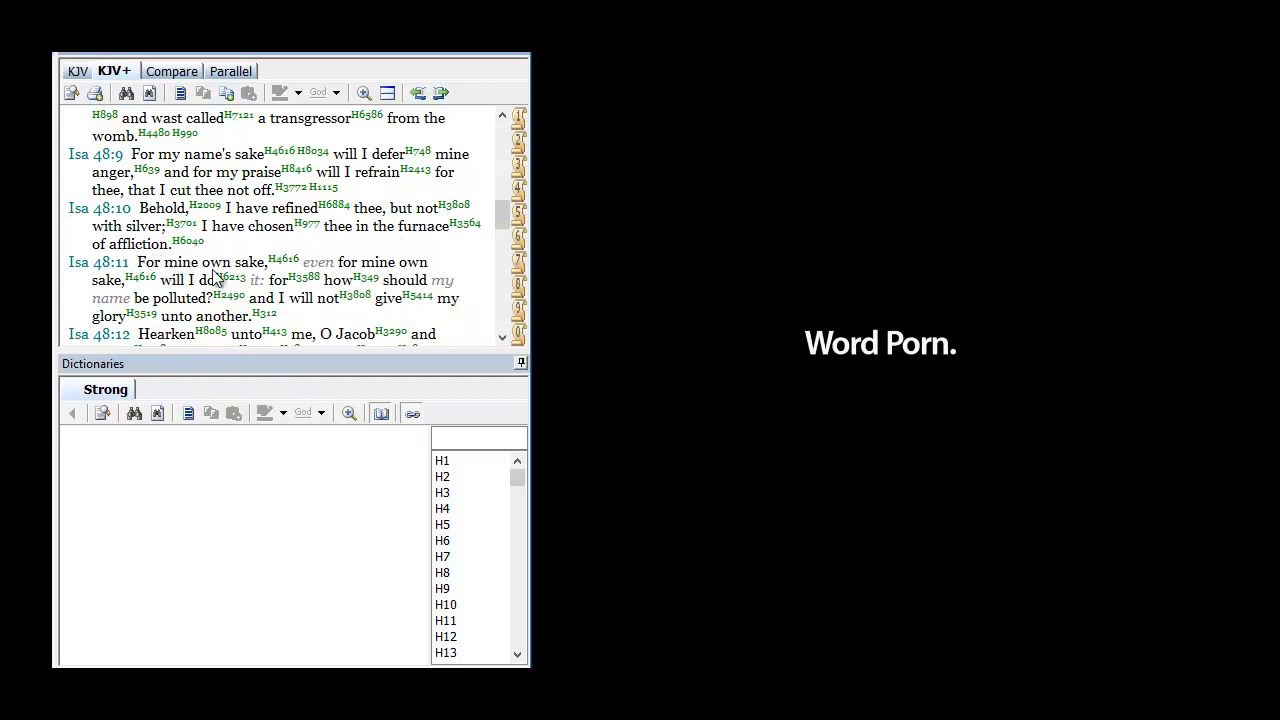
mouse_move(368, 280)
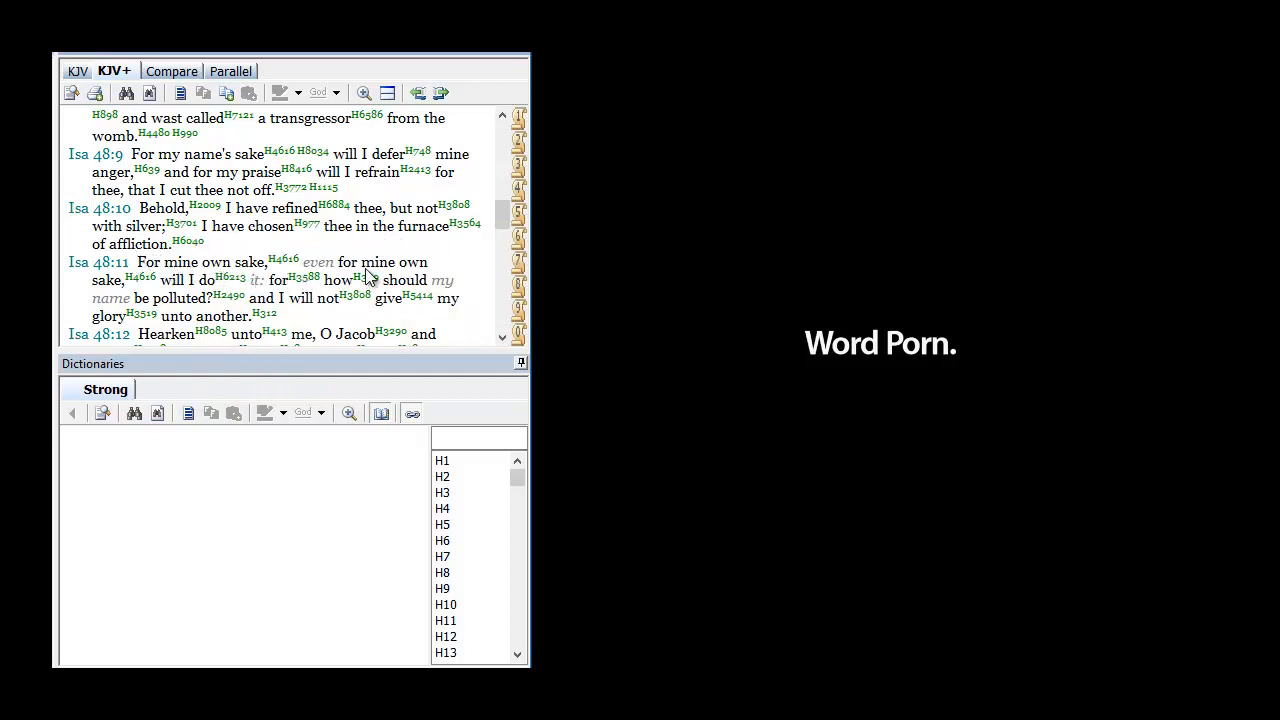
mouse_move(284, 298)
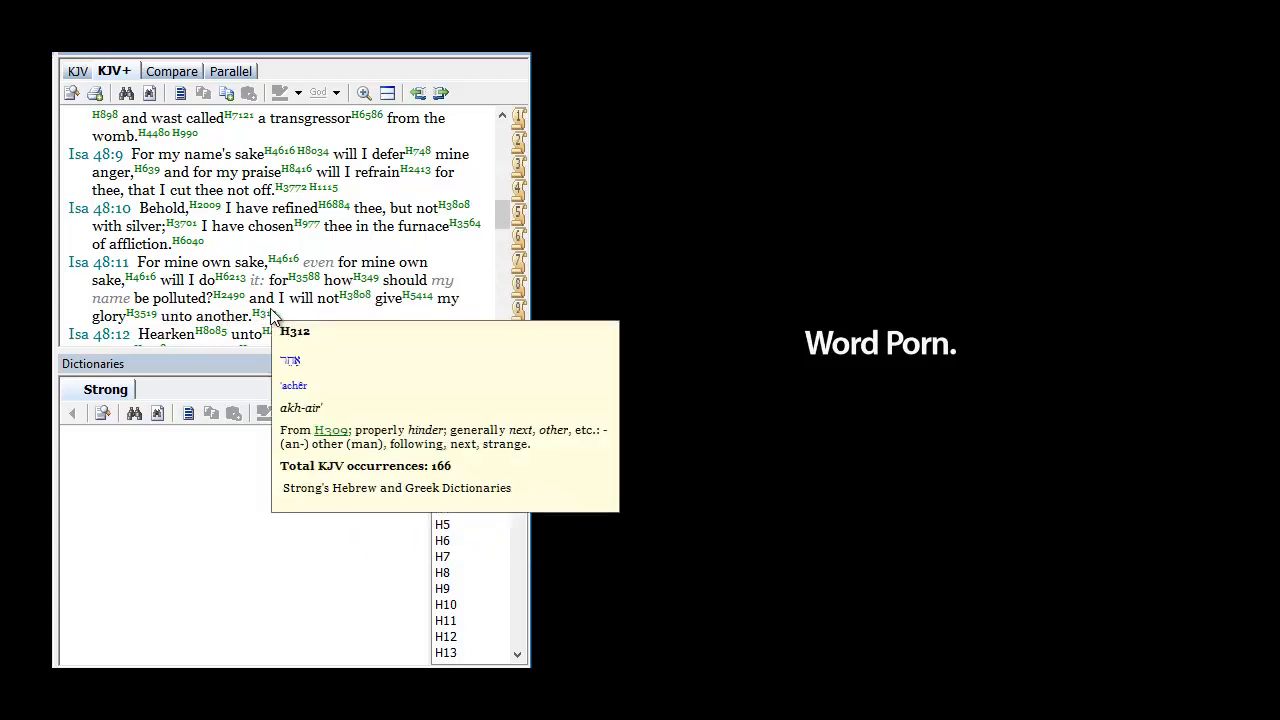
mouse_move(448, 318)
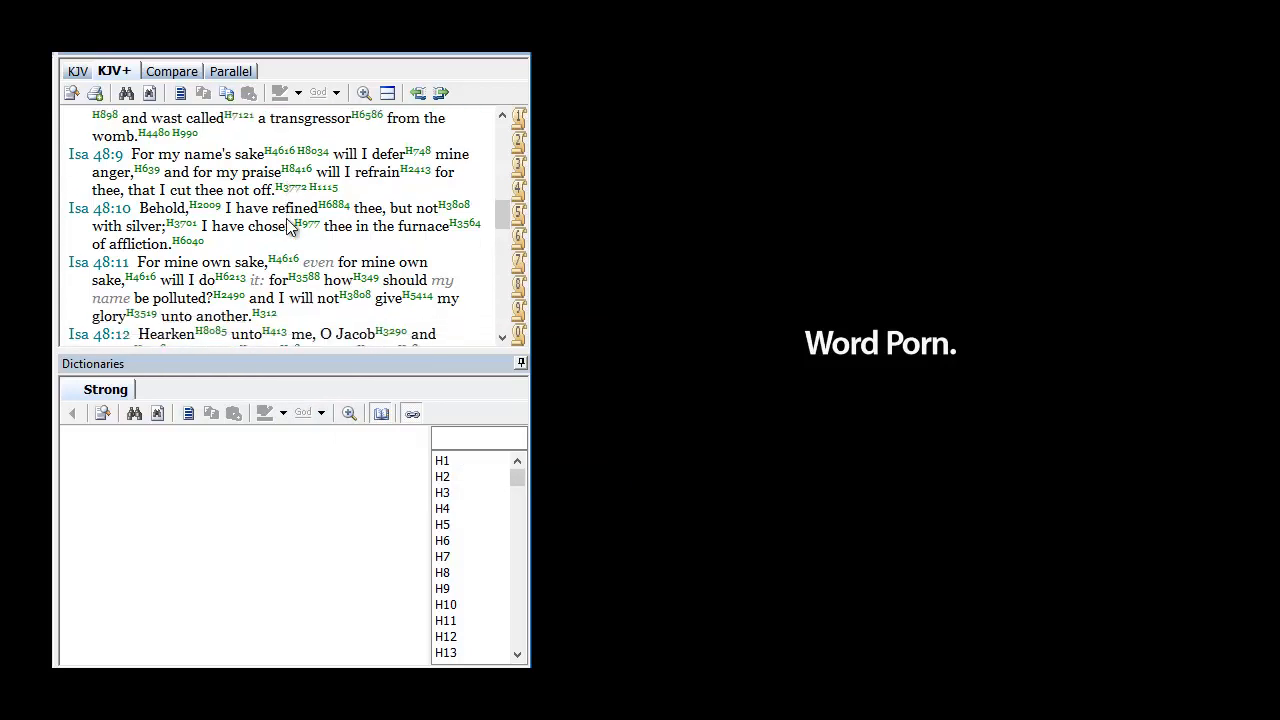
scroll("down", 3)
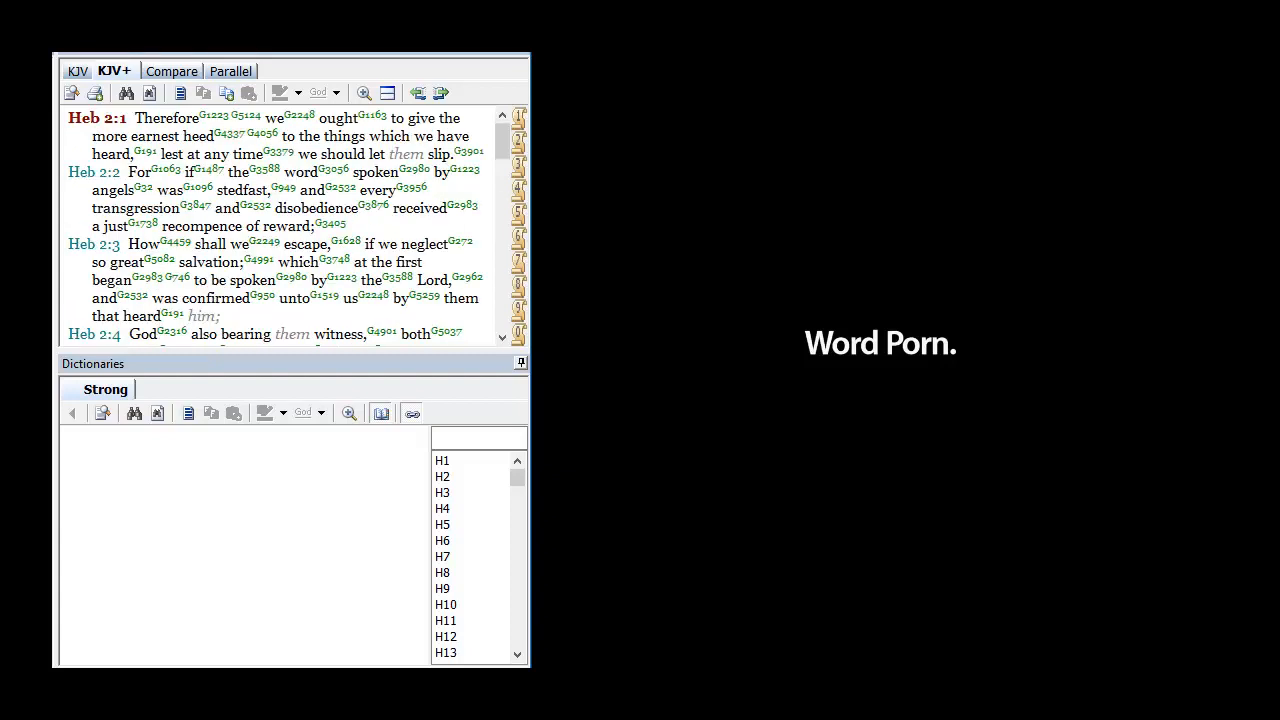
Scroll Hebrews 2 down to verses 10–12 in the KJV+ pane
scroll("down", 3)
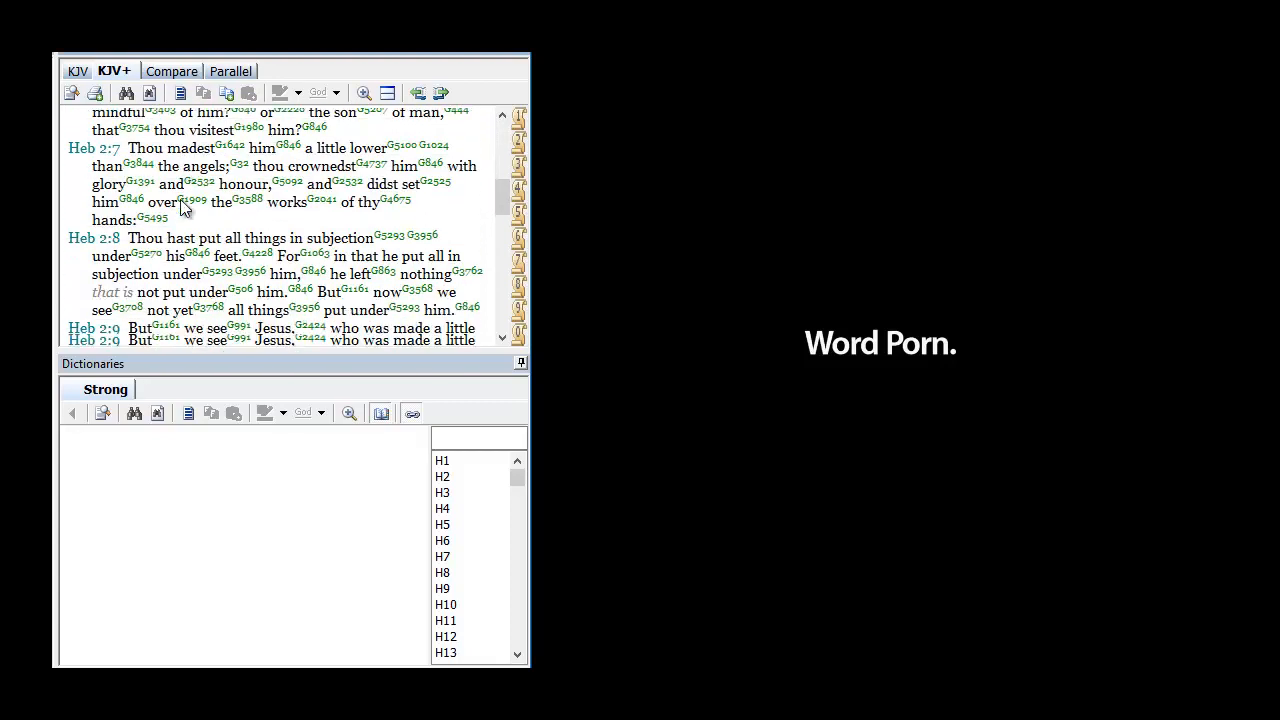
scroll("down", 3)
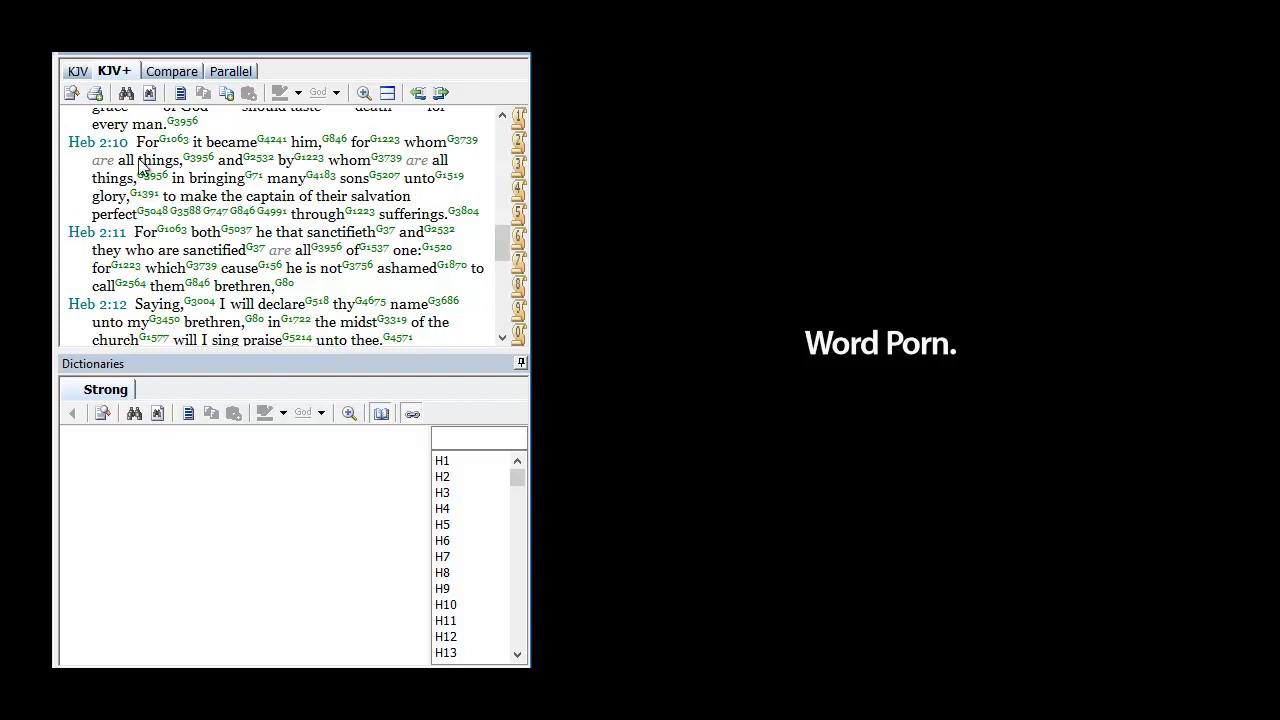
mouse_move(150, 150)
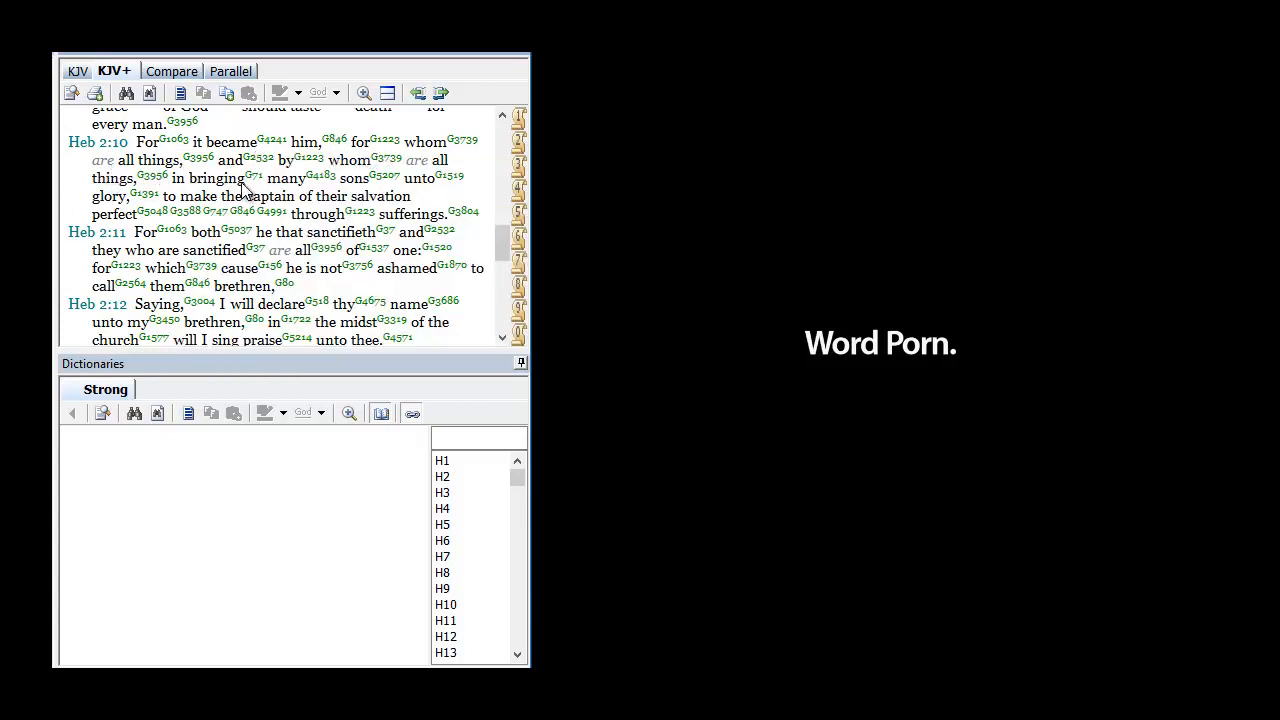
mouse_move(156, 188)
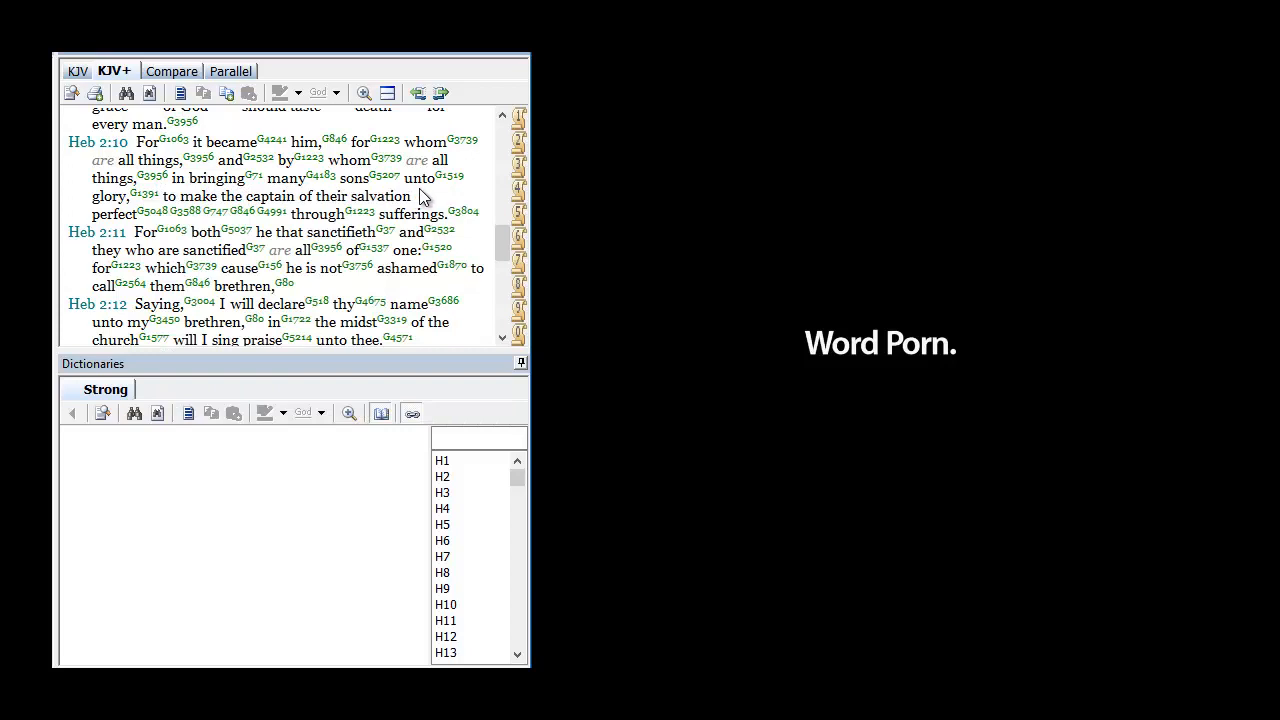
mouse_move(280, 212)
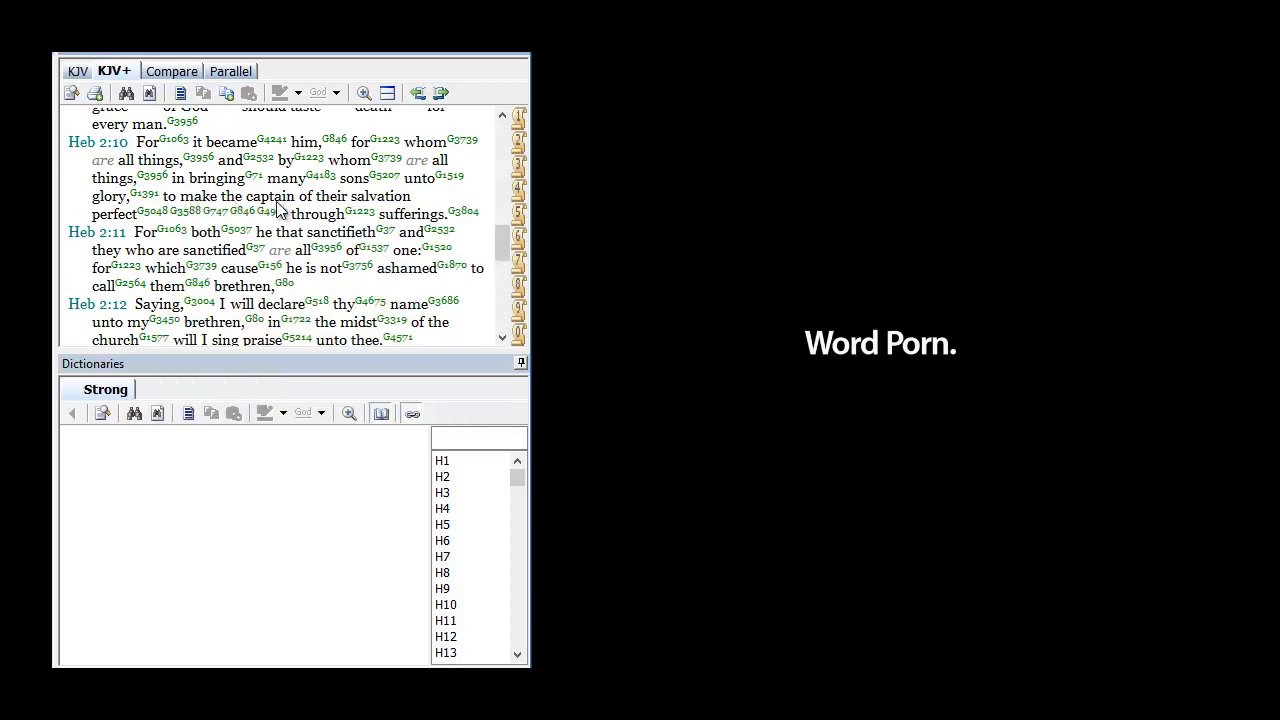
mouse_move(190, 218)
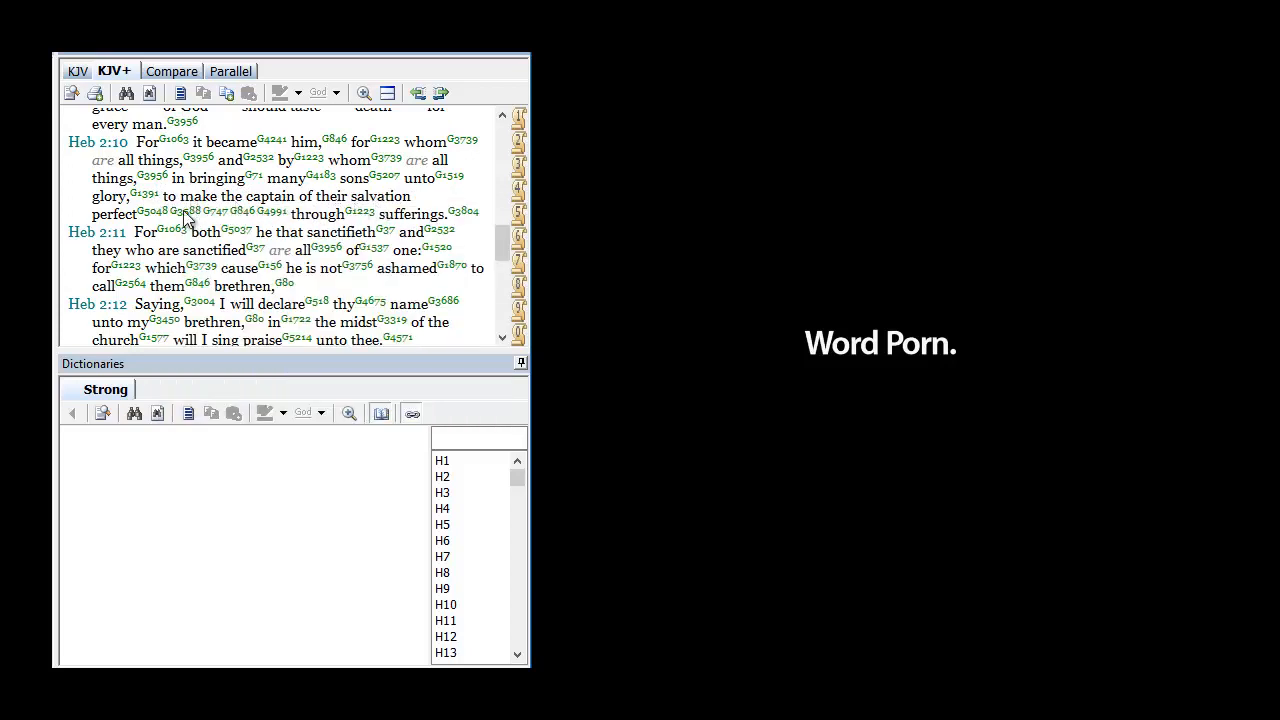
mouse_move(268, 228)
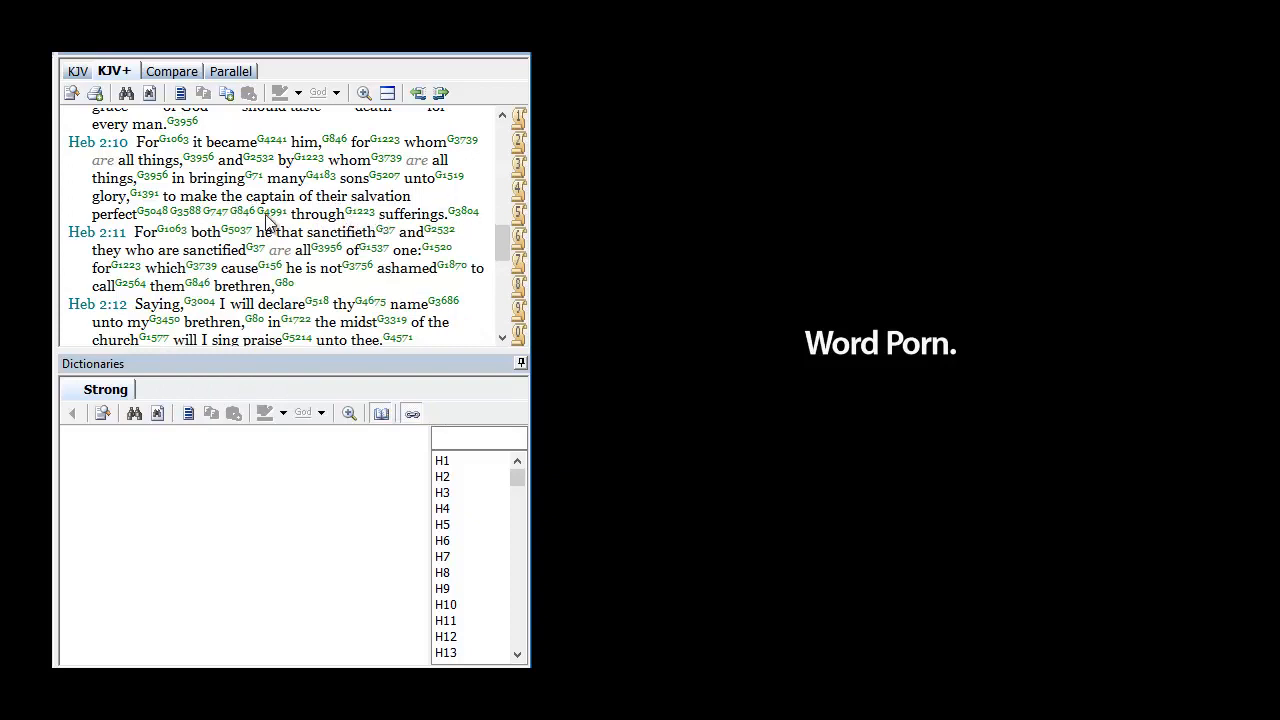
mouse_move(378, 218)
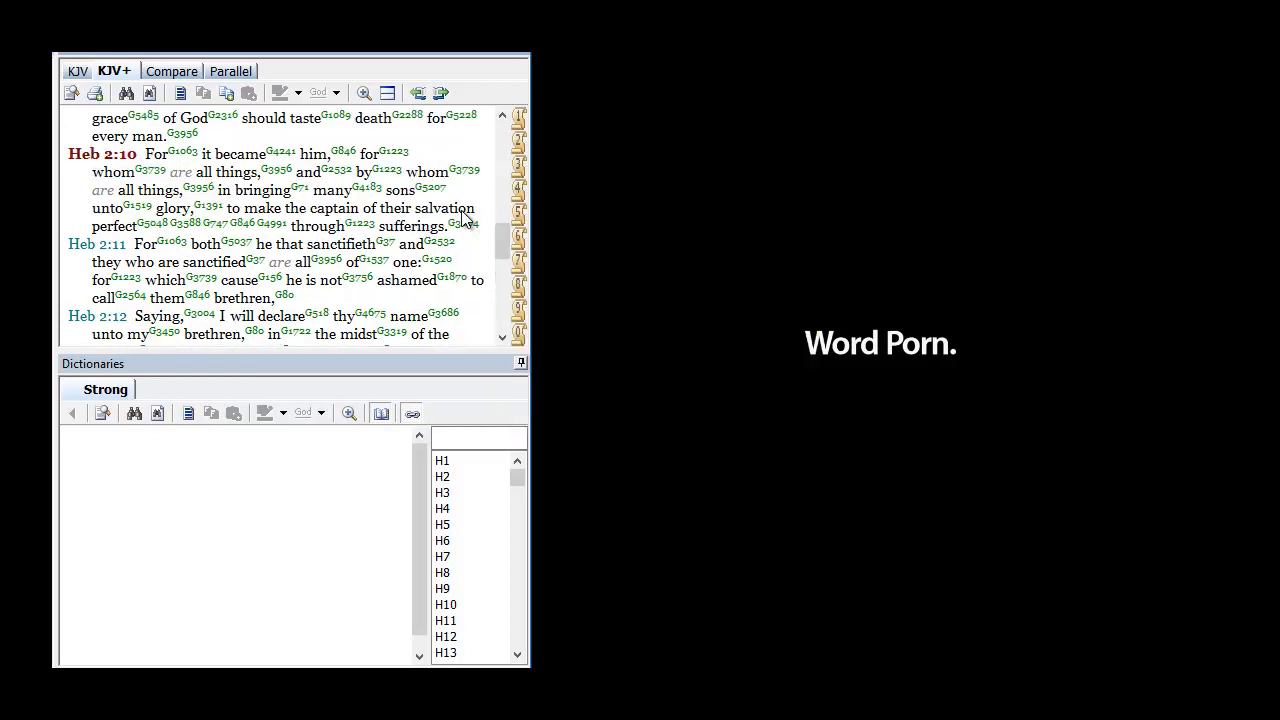
Load Strong's G3804 (pathema, suffering) for 'sufferings' in Hebrews 2:10
left_click(464, 224)
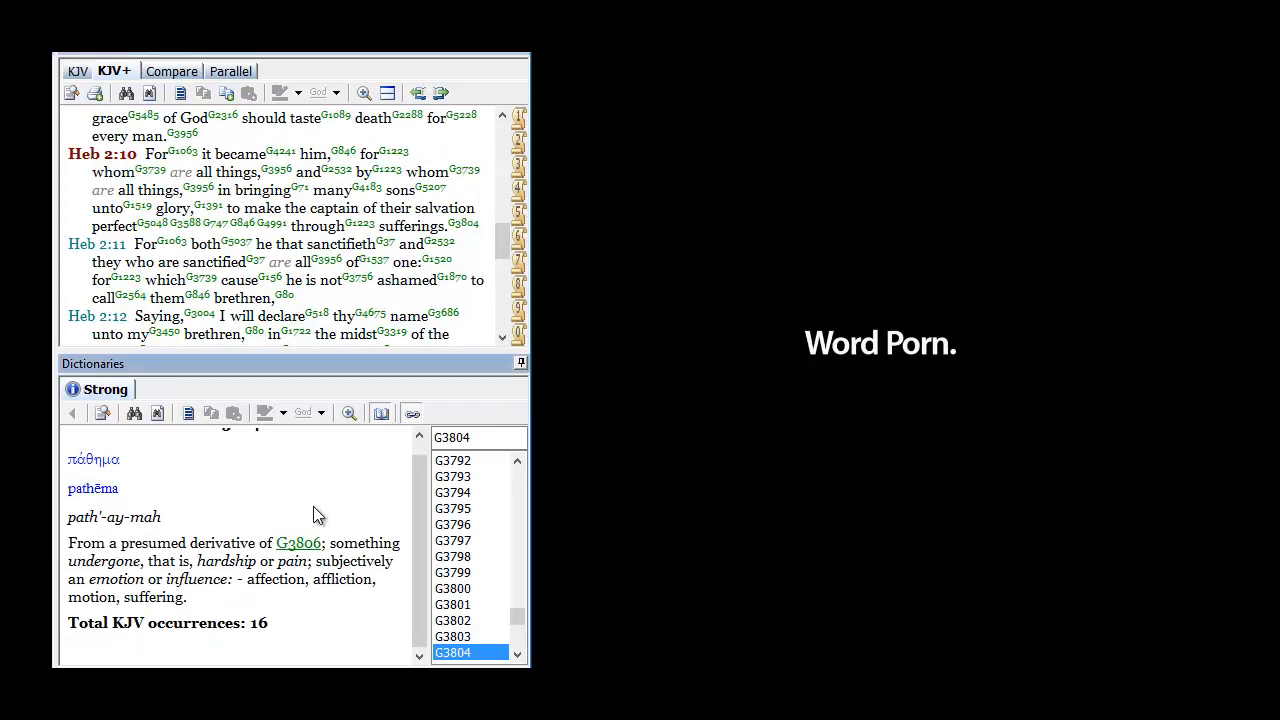
mouse_move(108, 550)
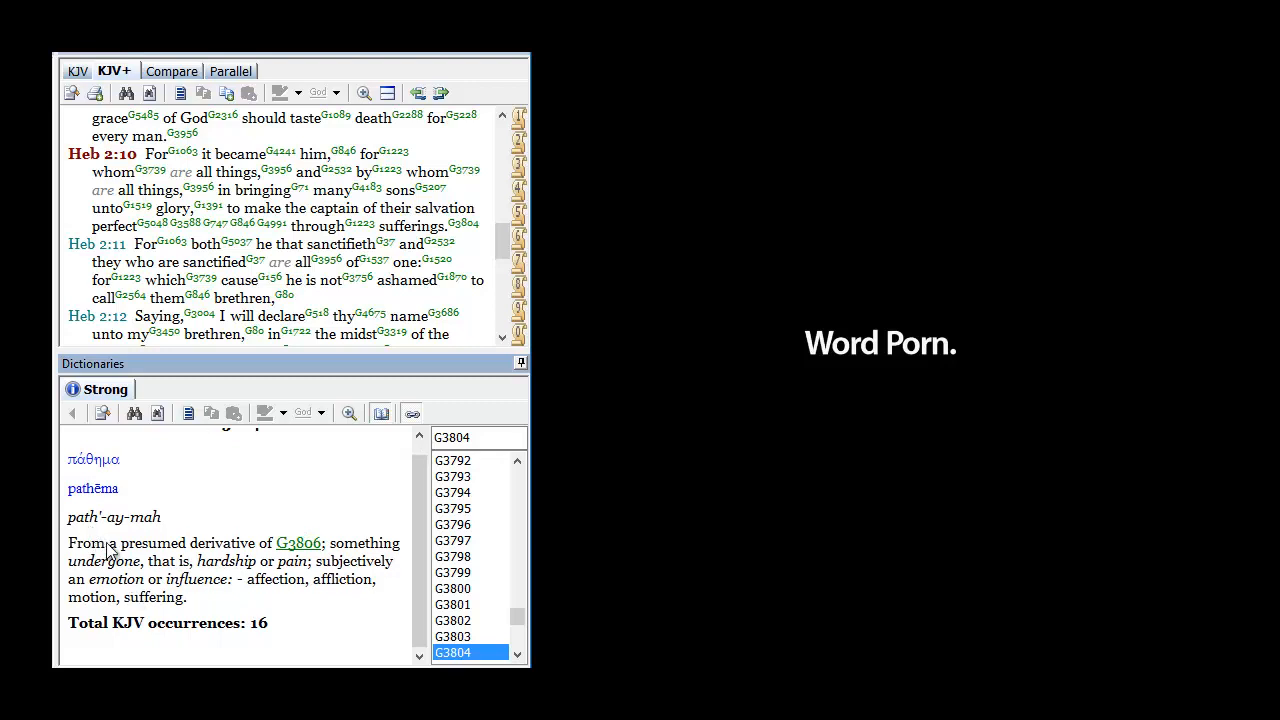
mouse_move(230, 560)
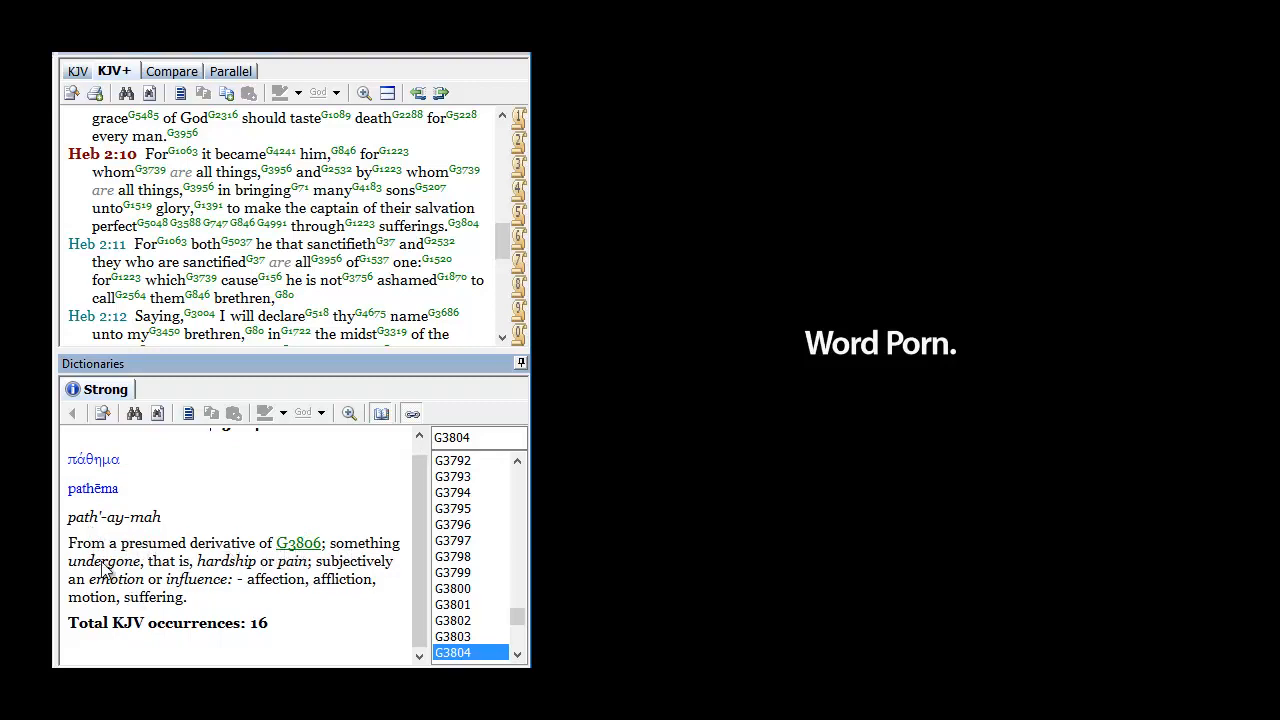
mouse_move(172, 580)
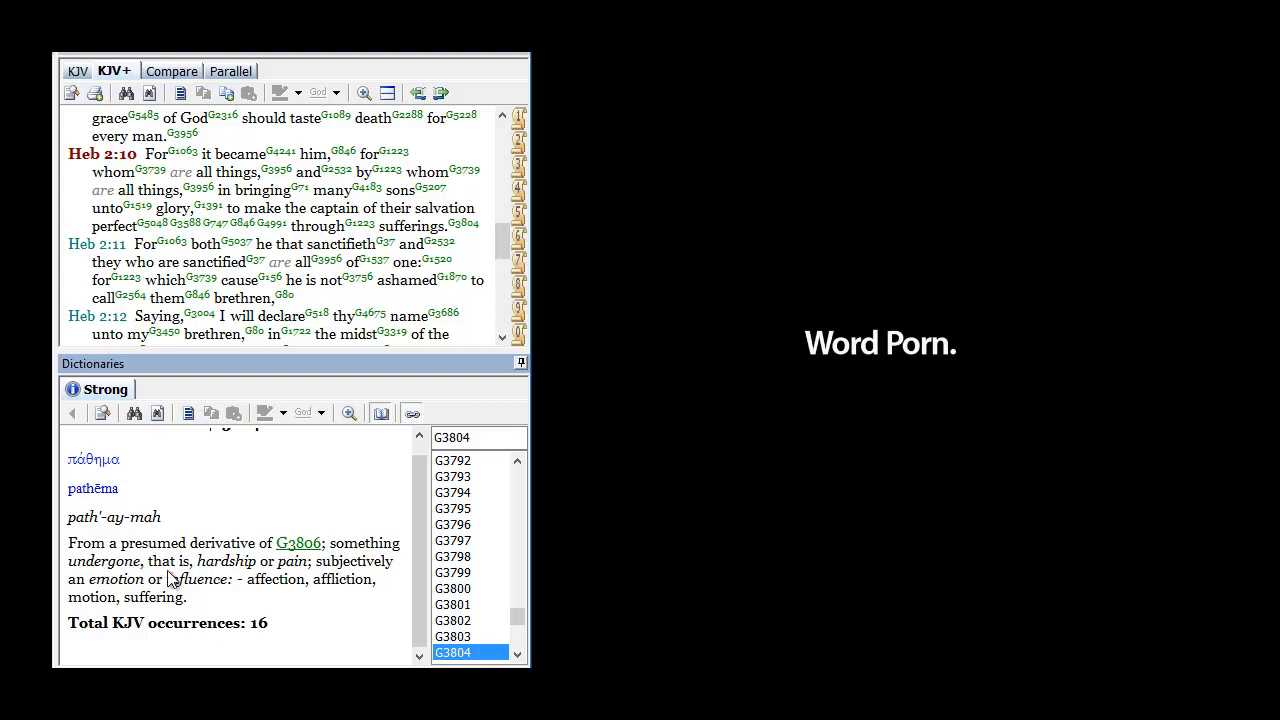
mouse_move(336, 602)
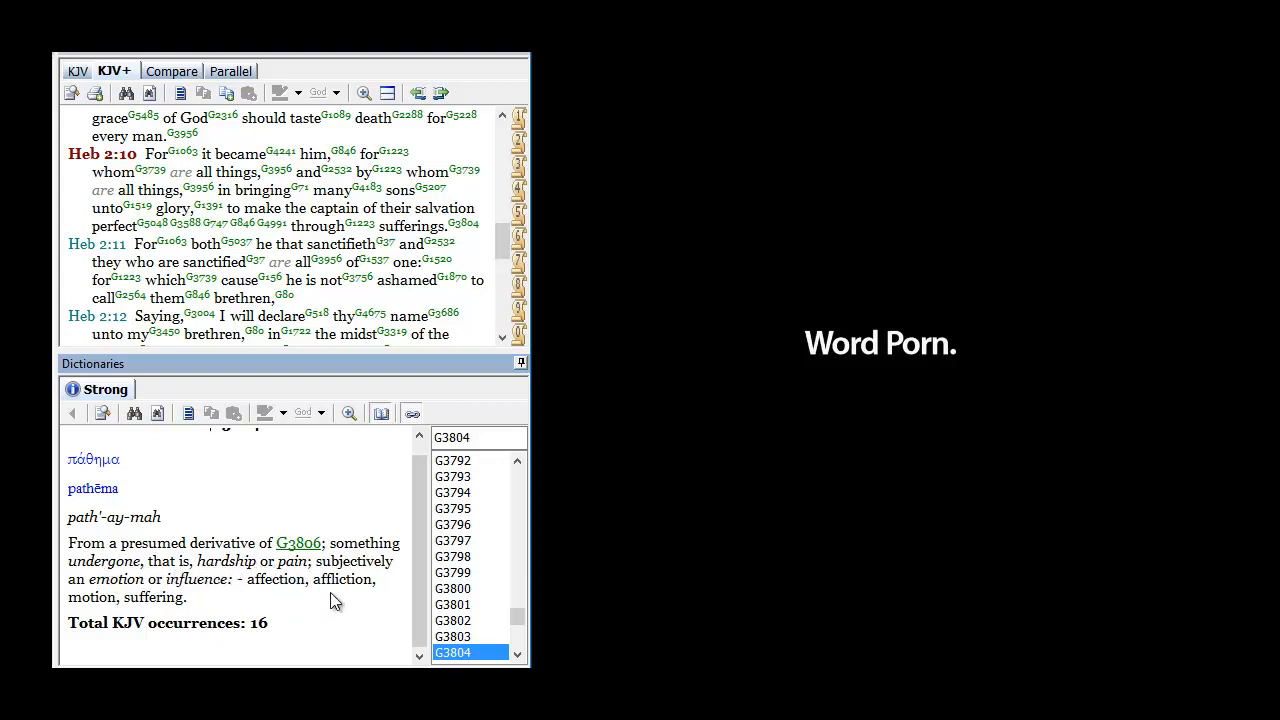
mouse_move(160, 568)
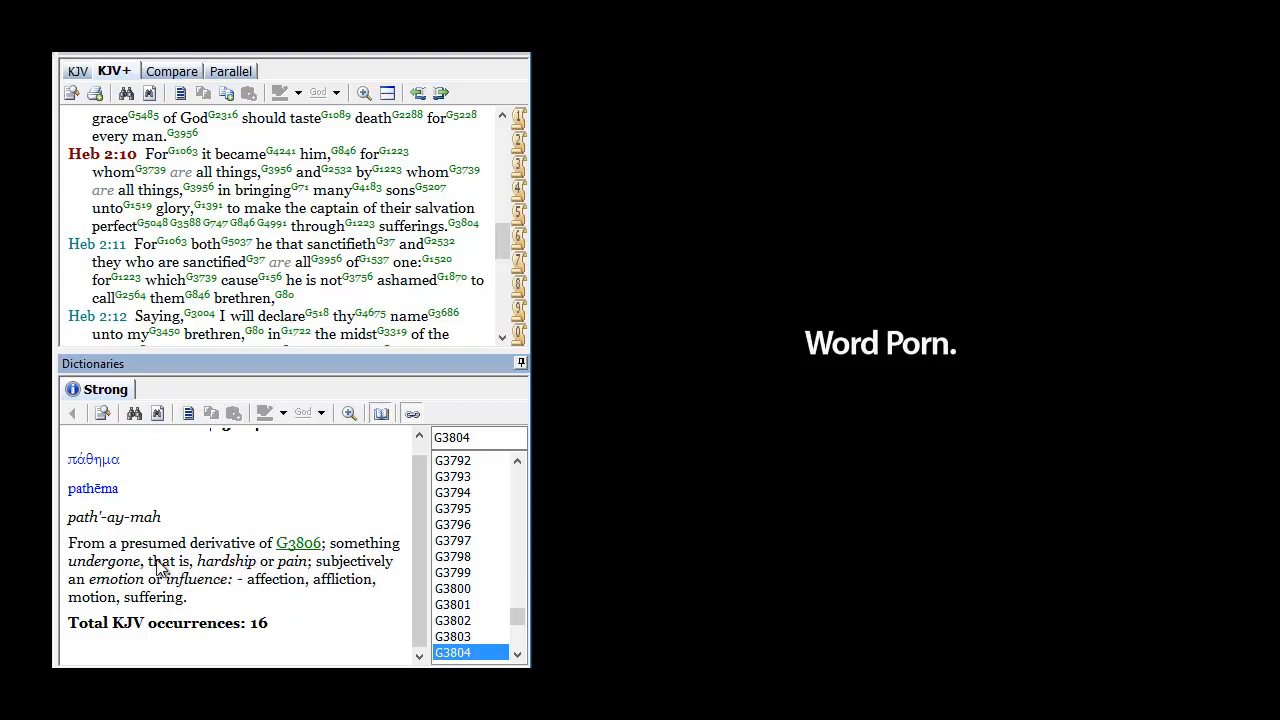
mouse_move(120, 590)
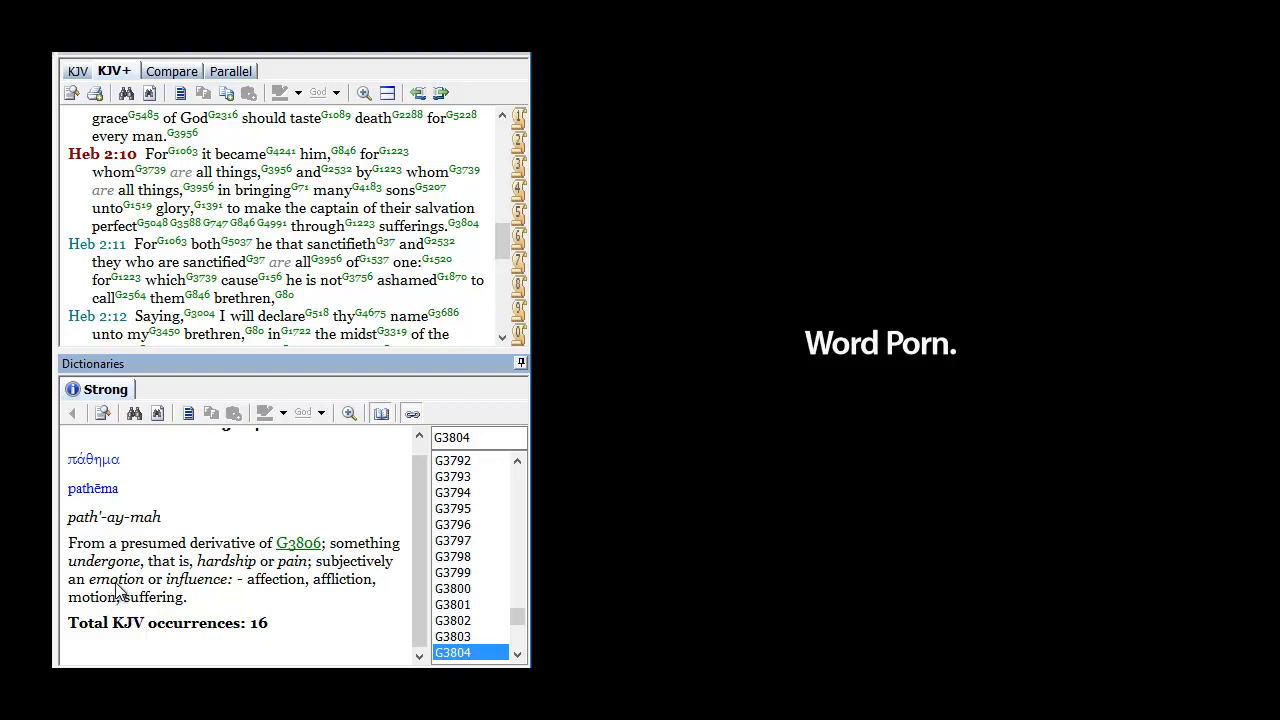
mouse_move(256, 592)
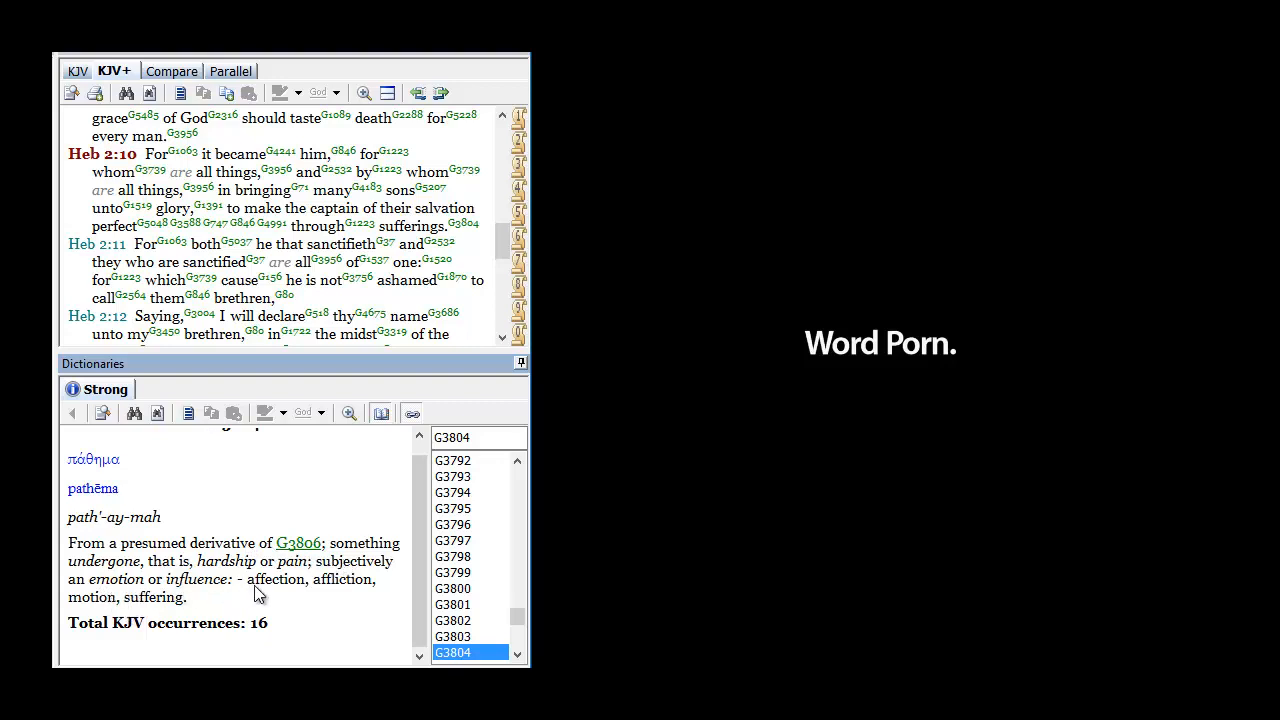
mouse_move(156, 602)
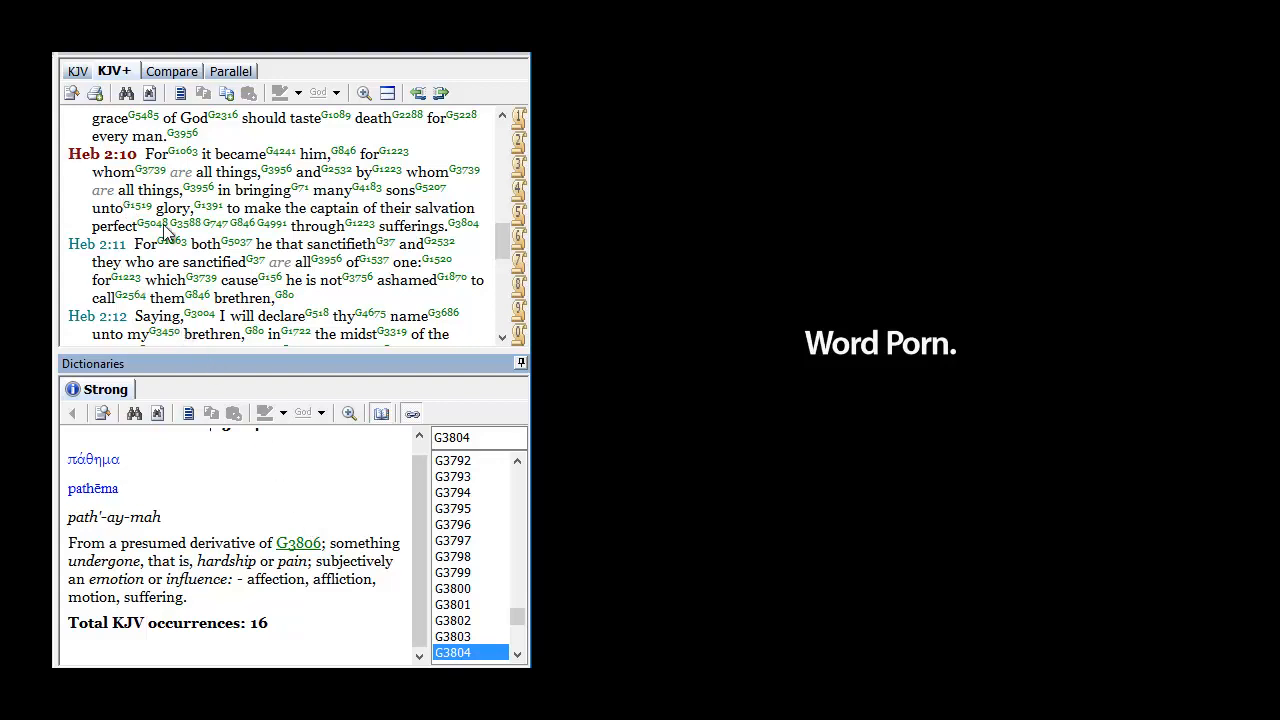
mouse_move(300, 180)
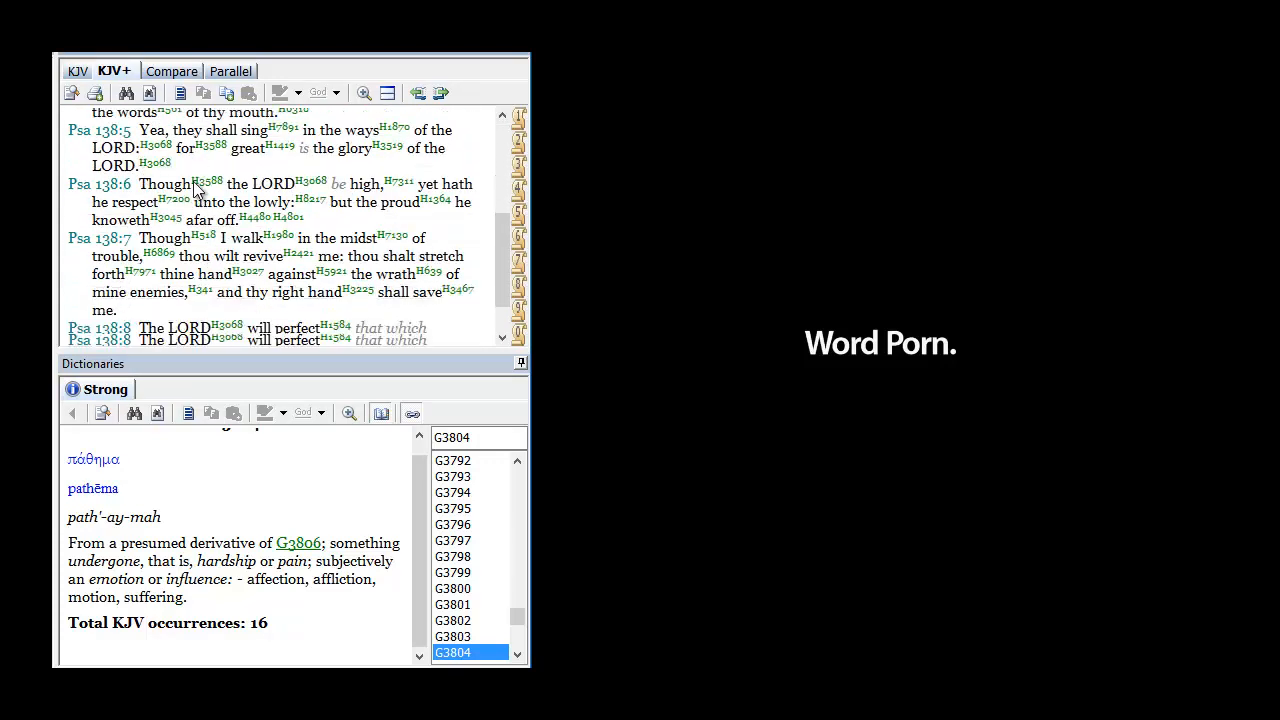
Scroll Psalm 138 down to verses 5–8 in the KJV+ pane
scroll("down", 3)
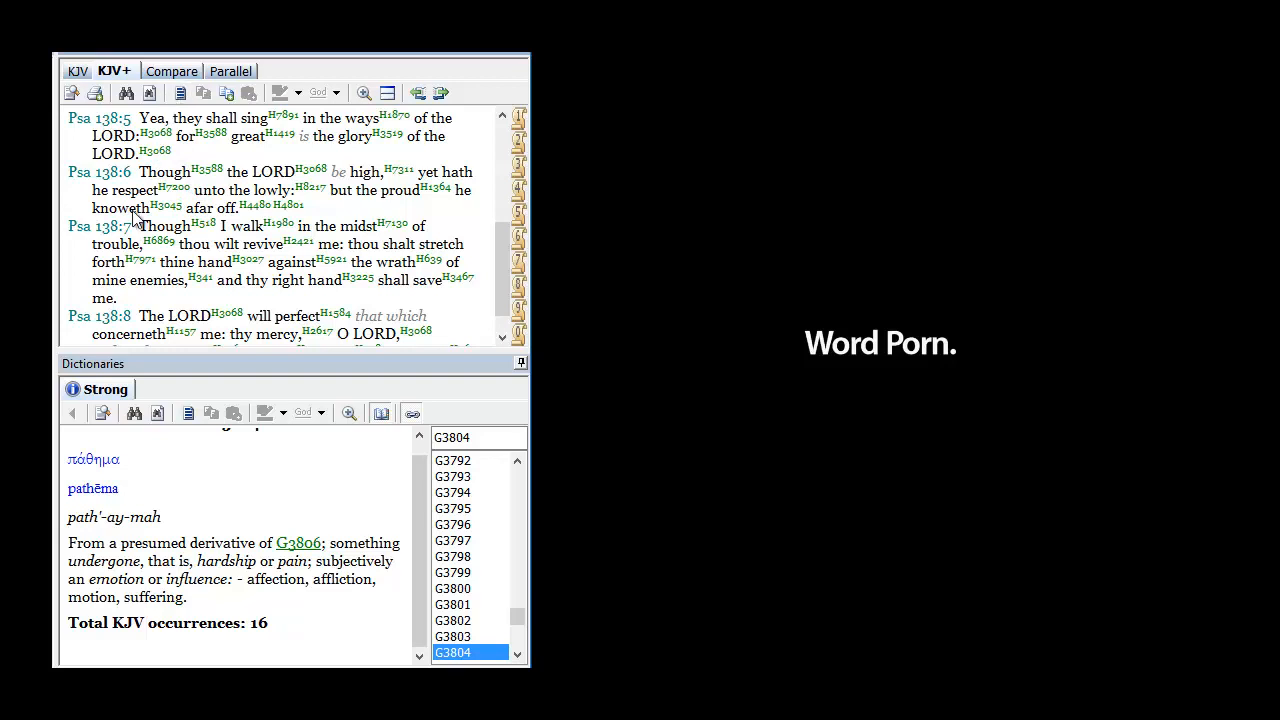
mouse_move(116, 240)
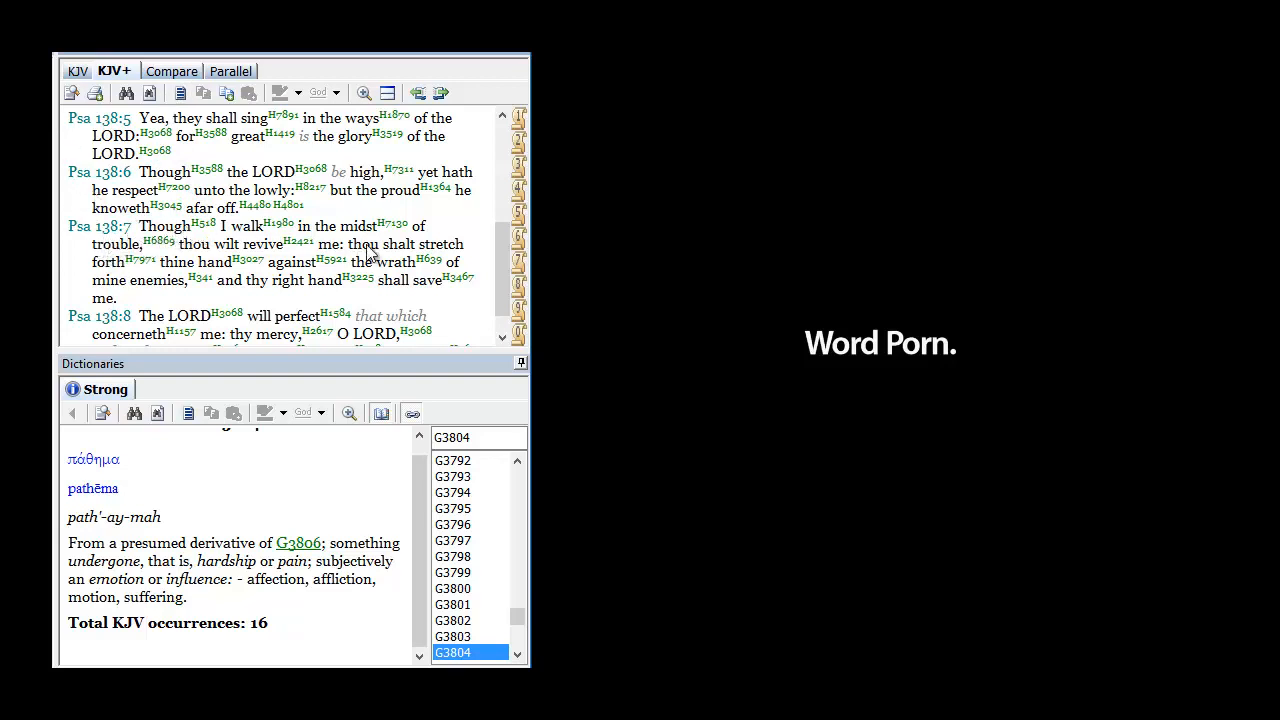
mouse_move(136, 248)
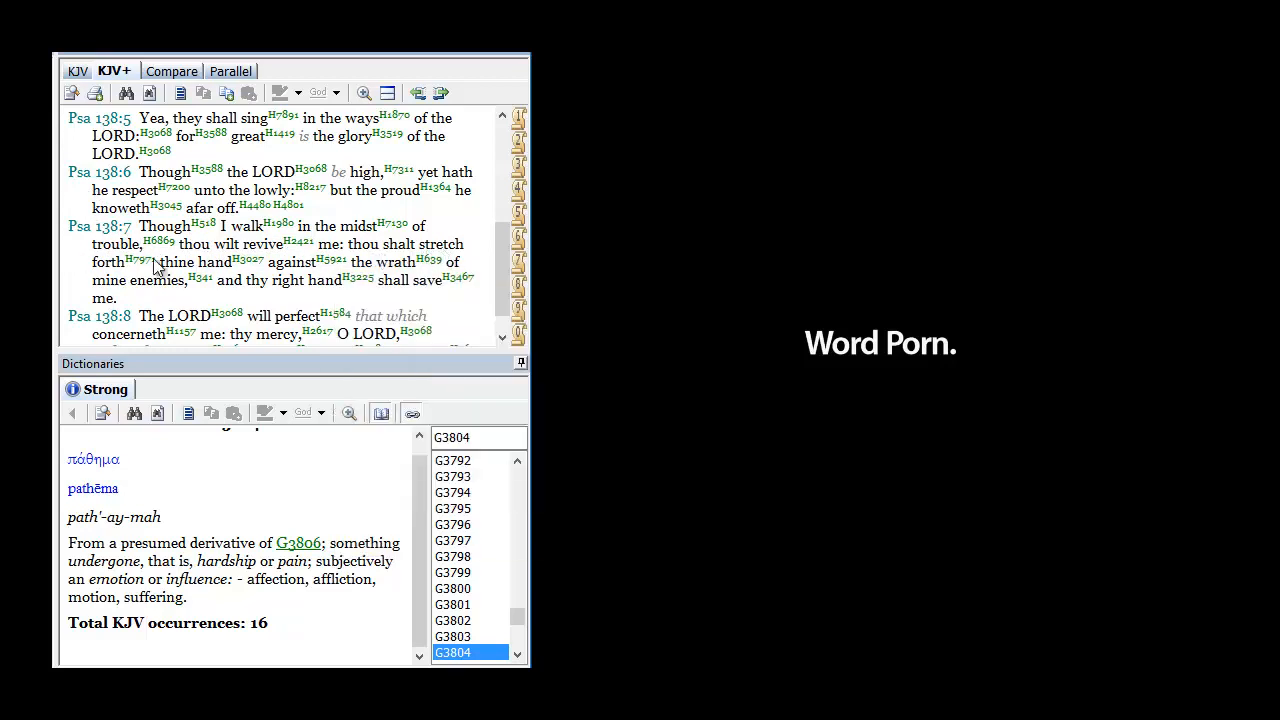
mouse_move(400, 282)
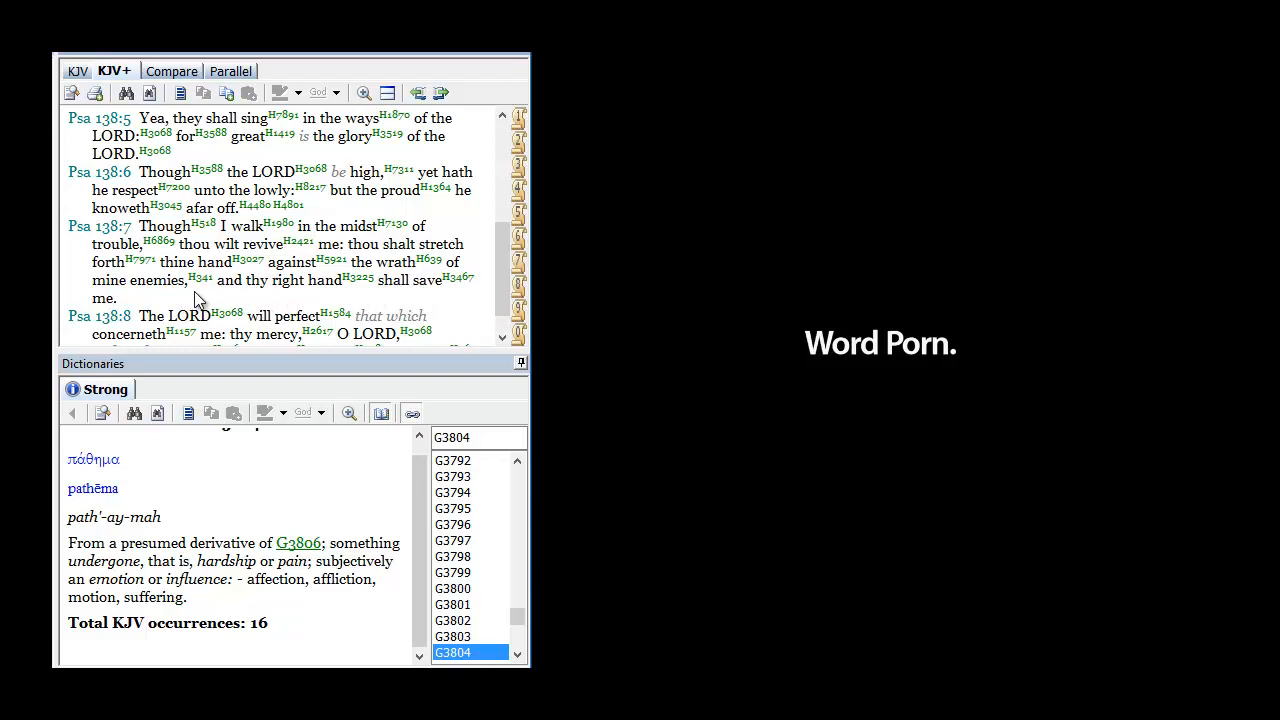
scroll("down", 3)
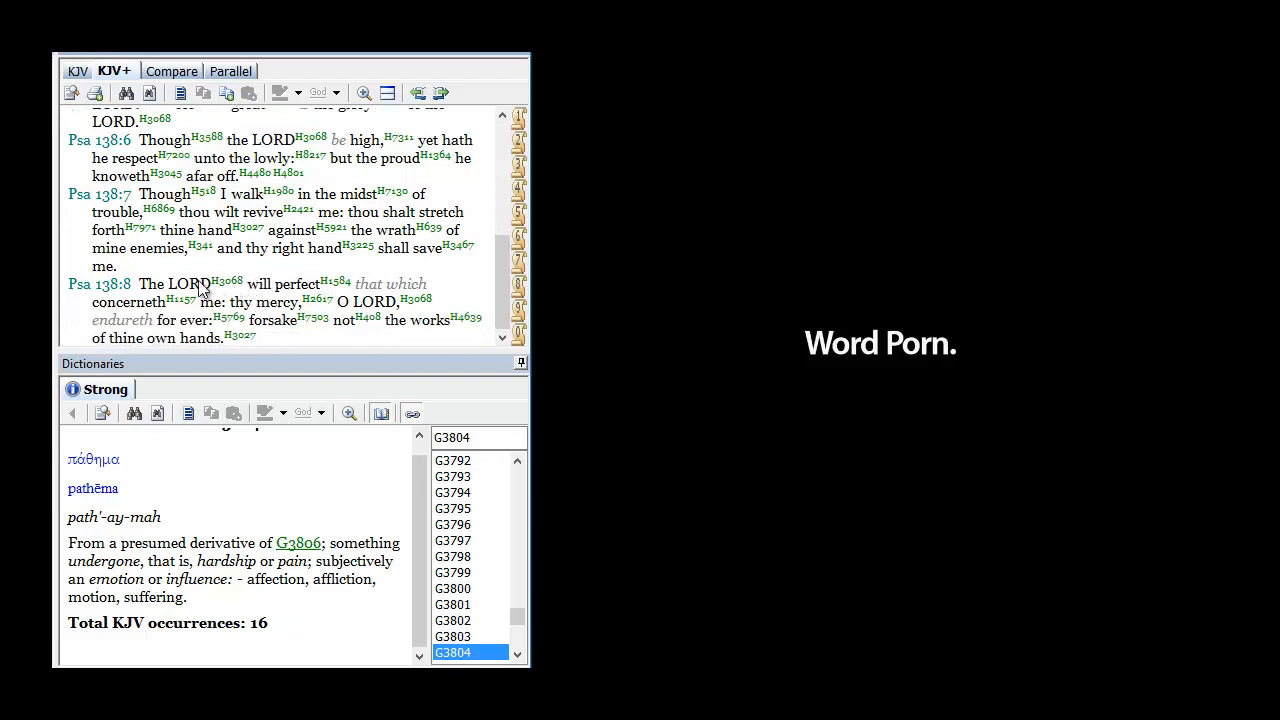
mouse_move(170, 296)
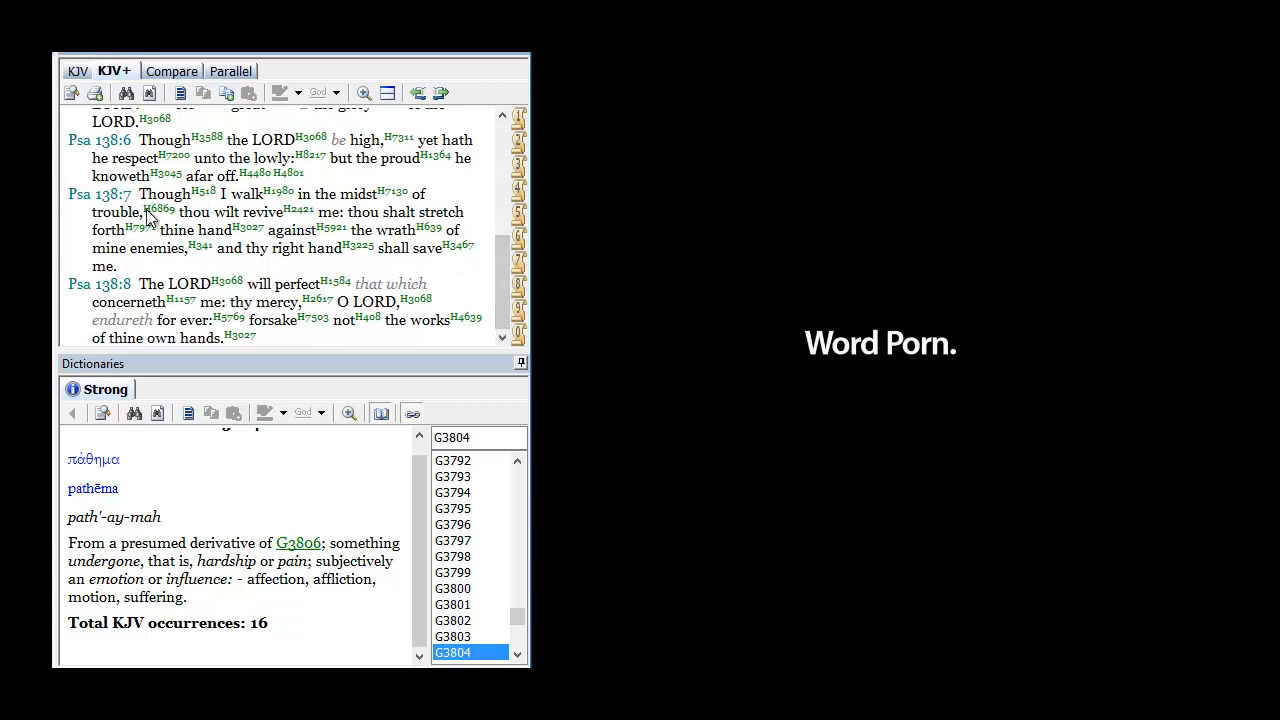
mouse_move(136, 292)
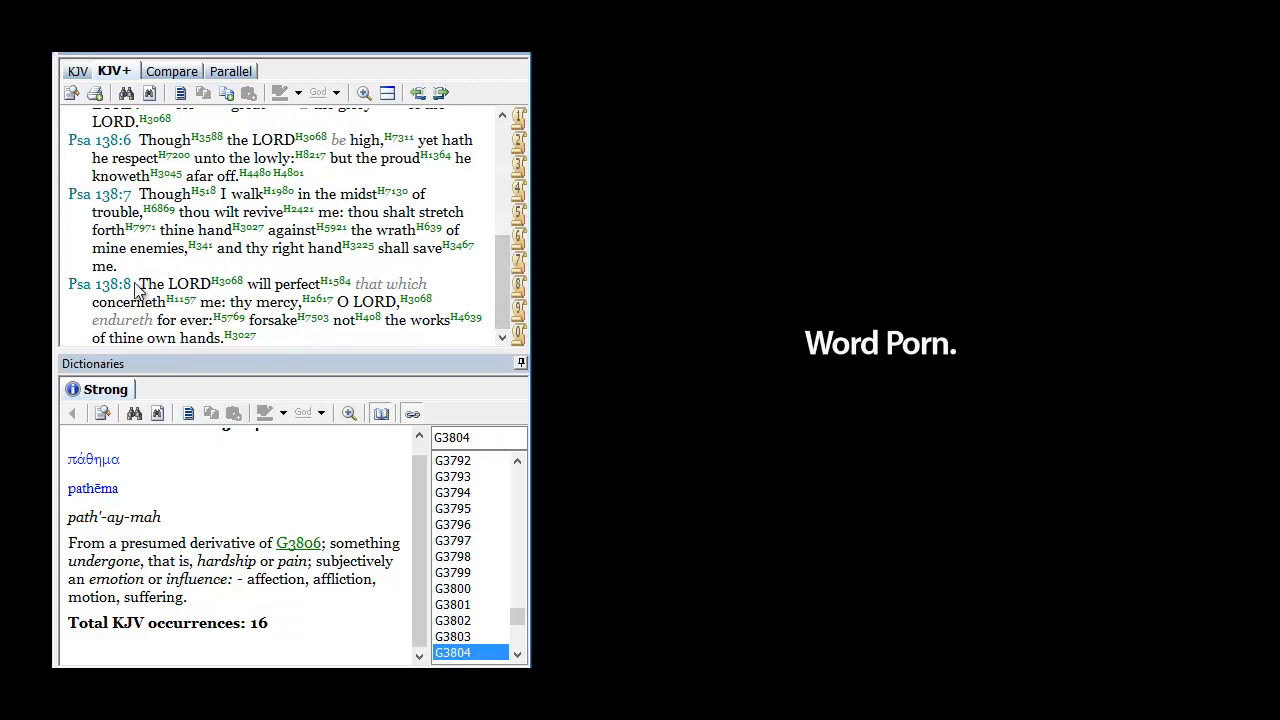
mouse_move(230, 148)
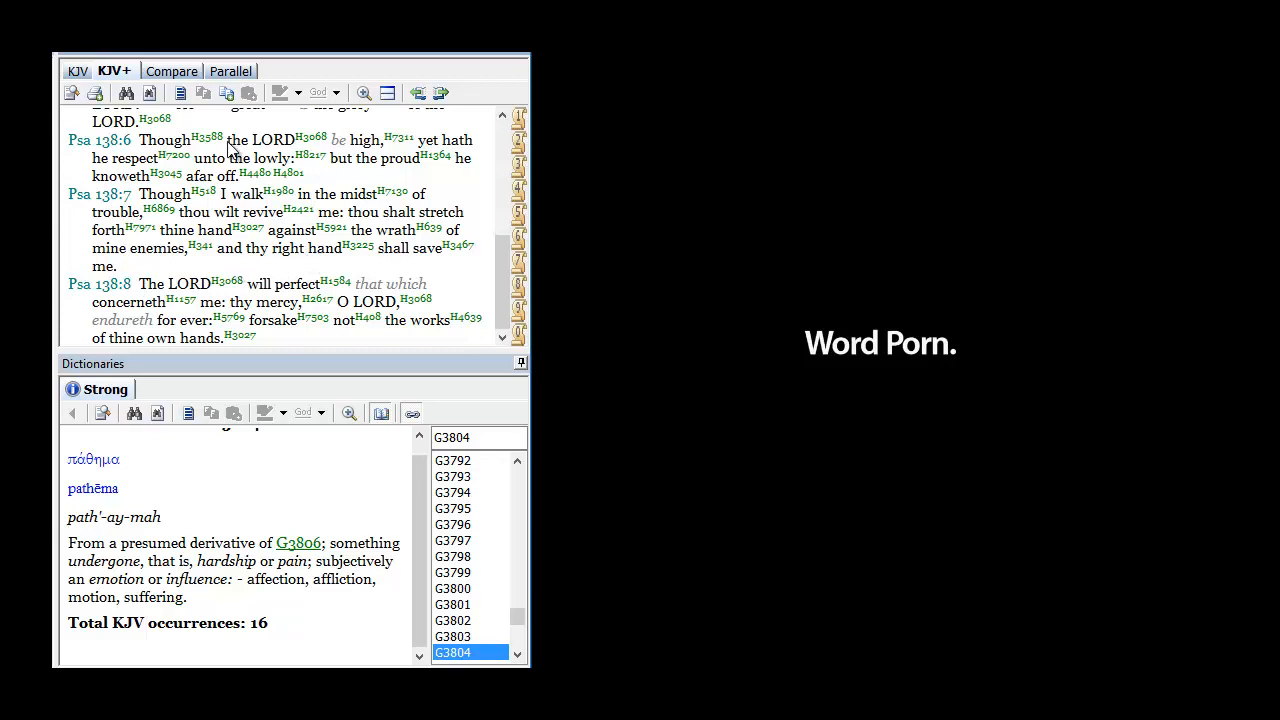
mouse_move(268, 300)
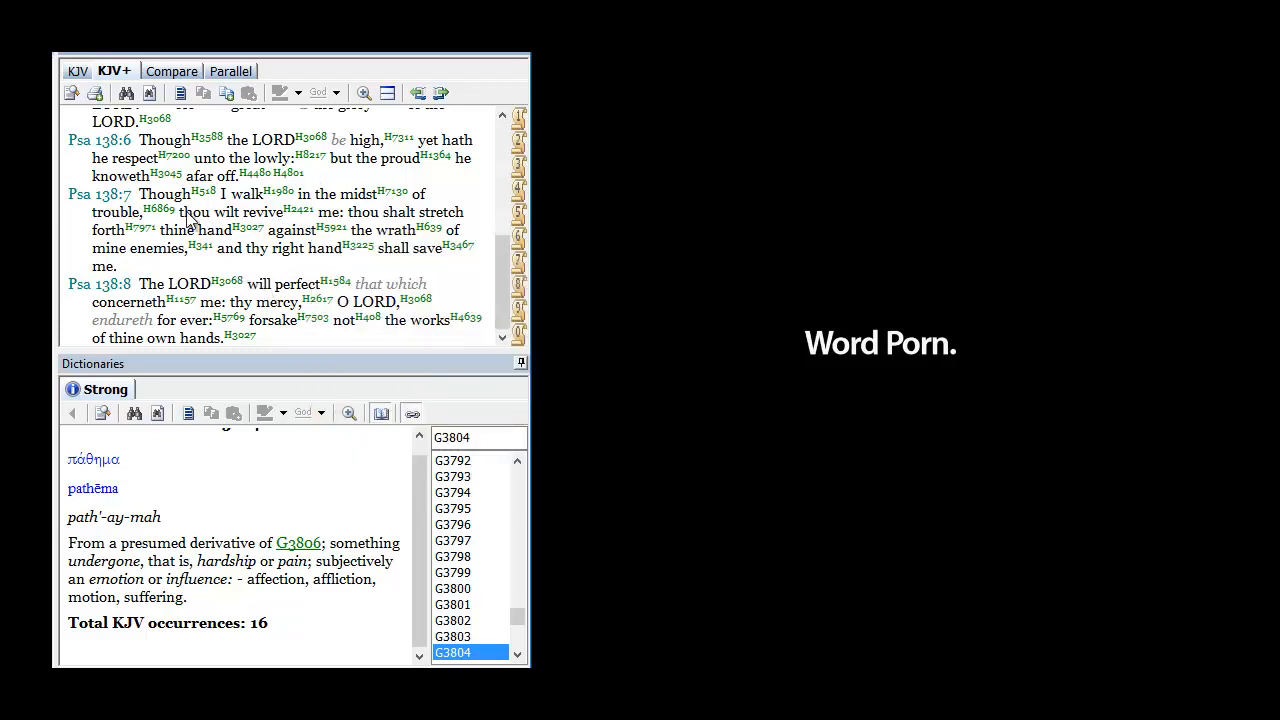
mouse_move(264, 288)
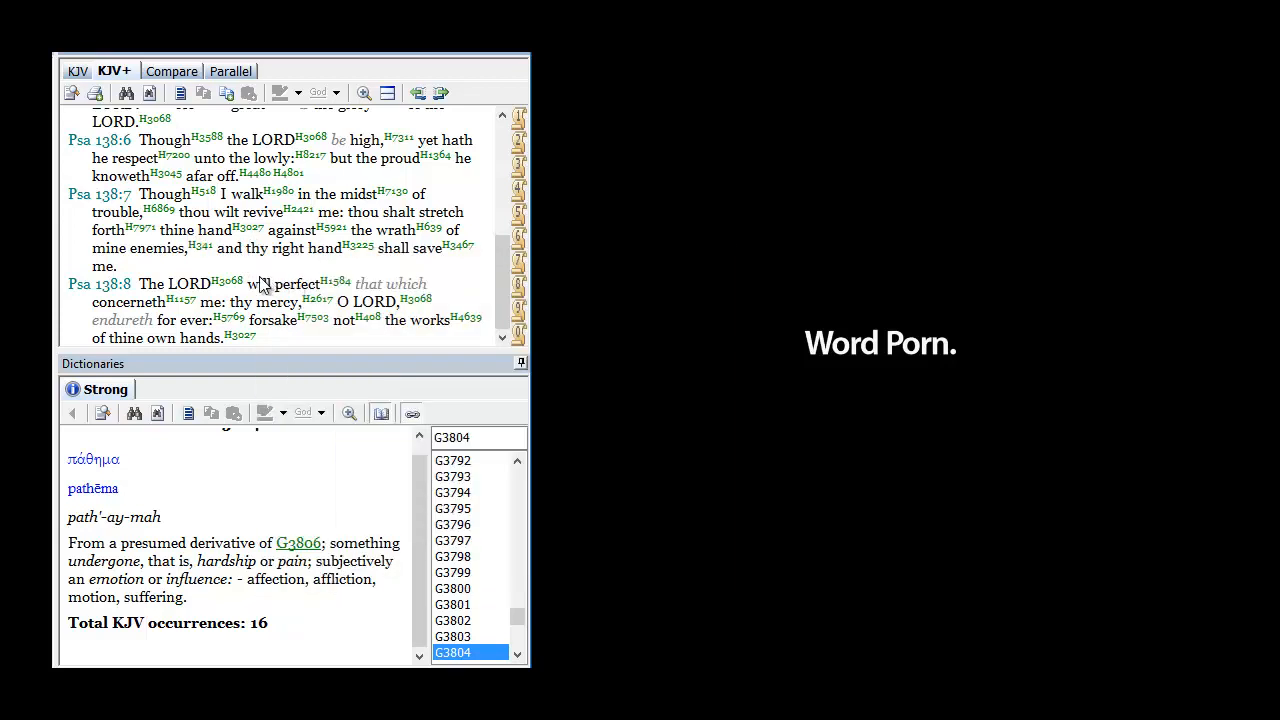
mouse_move(312, 256)
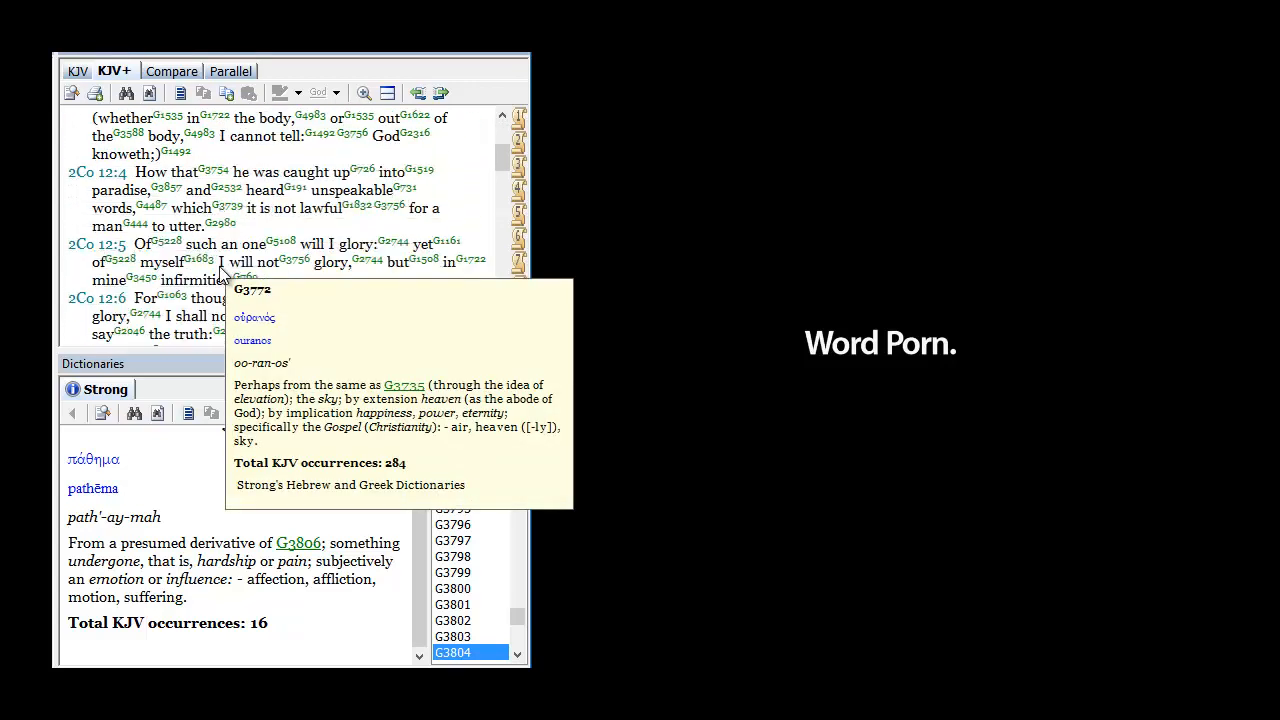
Scroll 2 Corinthians 12 so verses 8–10 fill the KJV+ pane
scroll("down", 3)
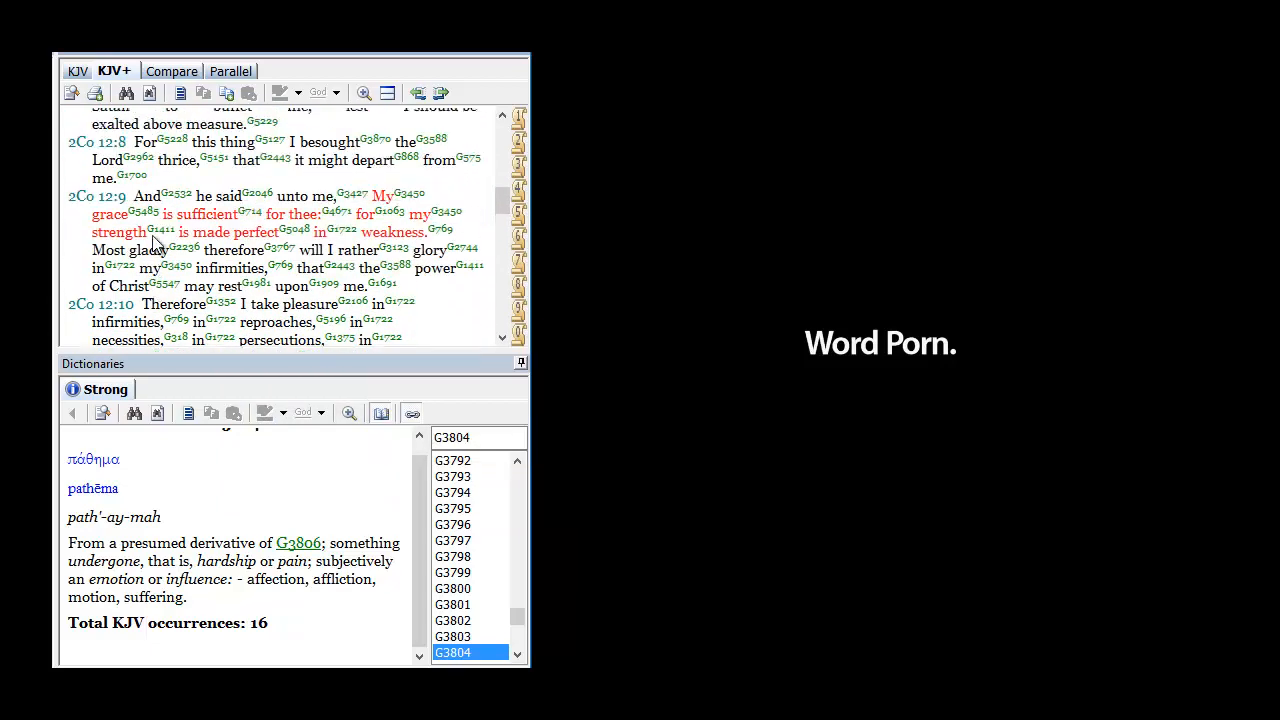
scroll("down", 3)
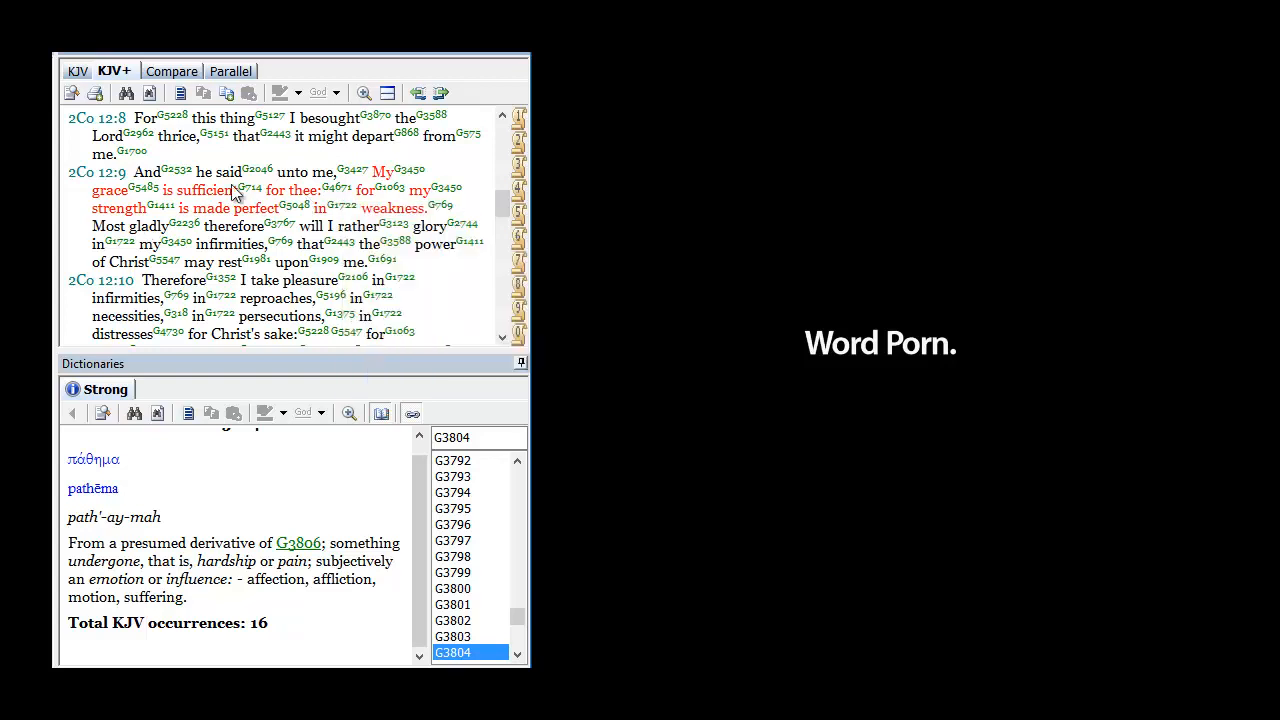
mouse_move(336, 224)
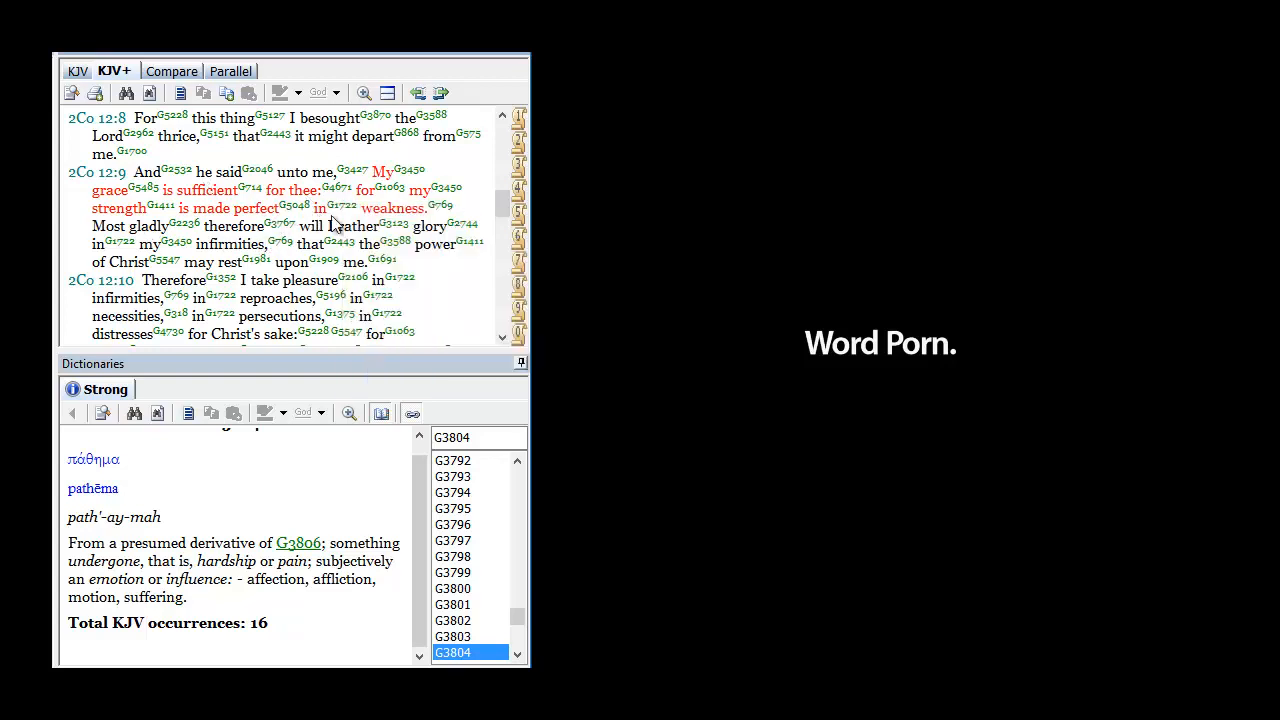
mouse_move(344, 228)
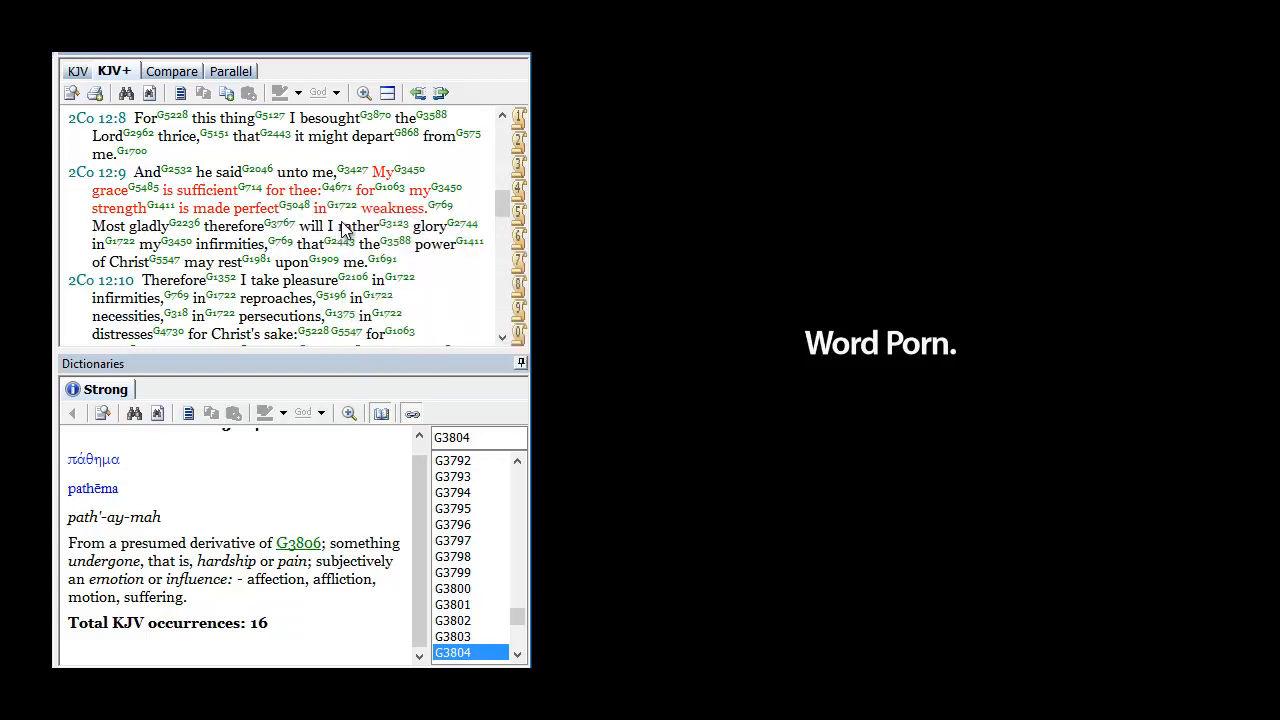
mouse_move(258, 208)
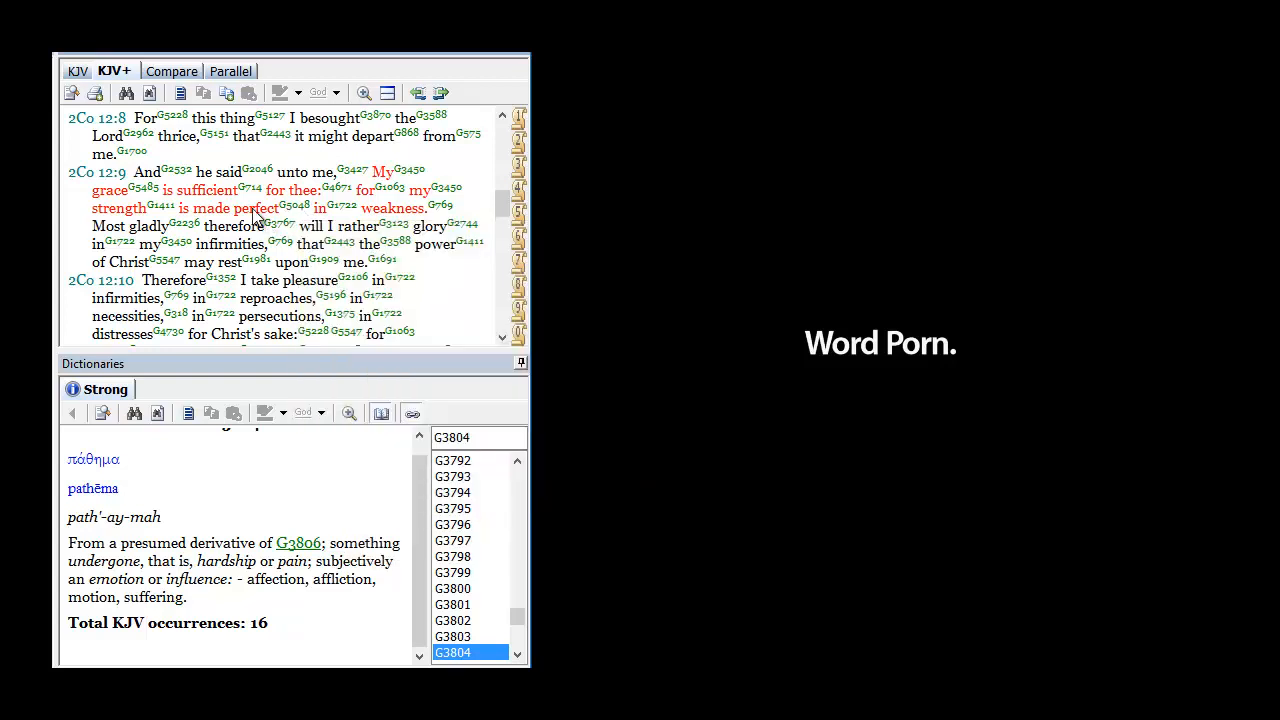
mouse_move(310, 224)
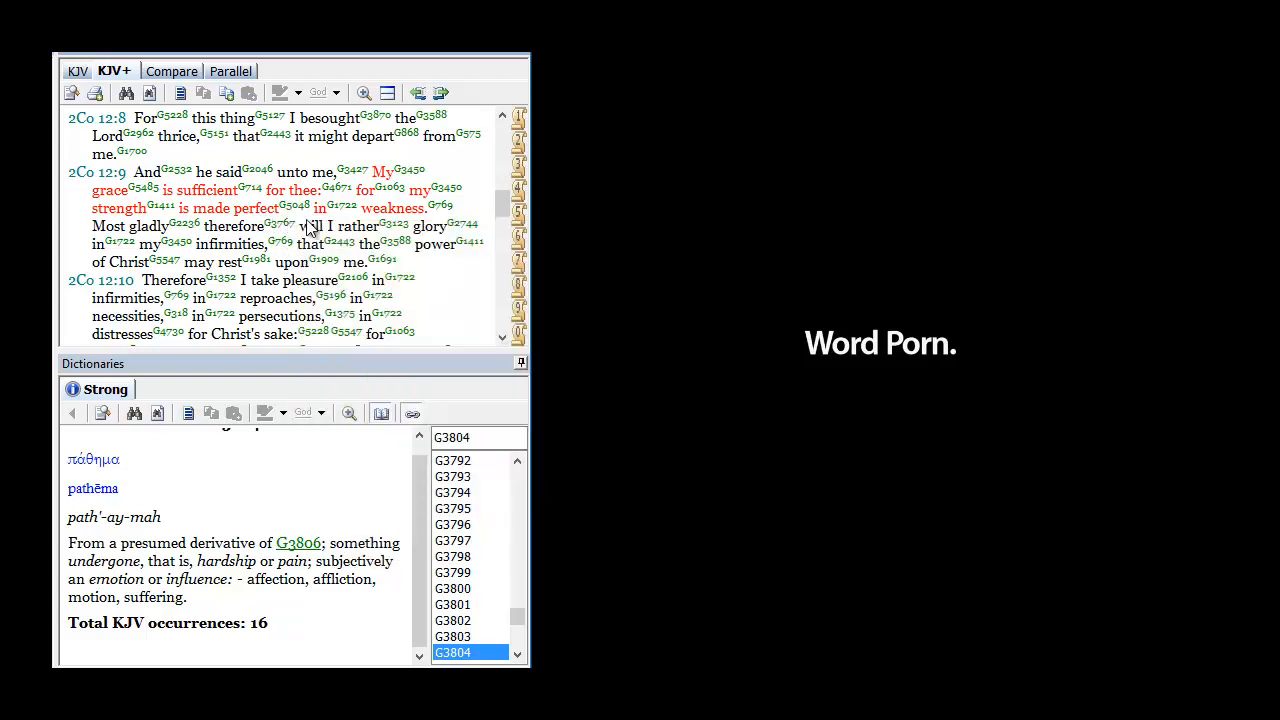
mouse_move(278, 210)
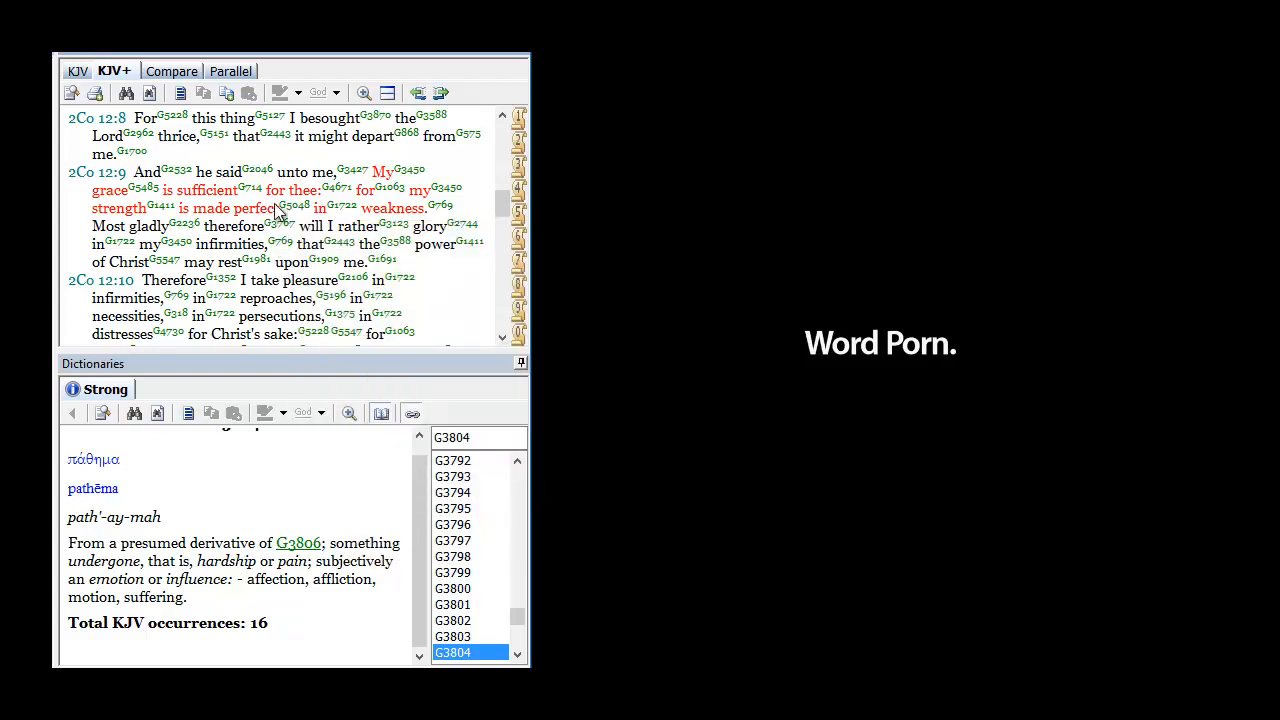
mouse_move(304, 216)
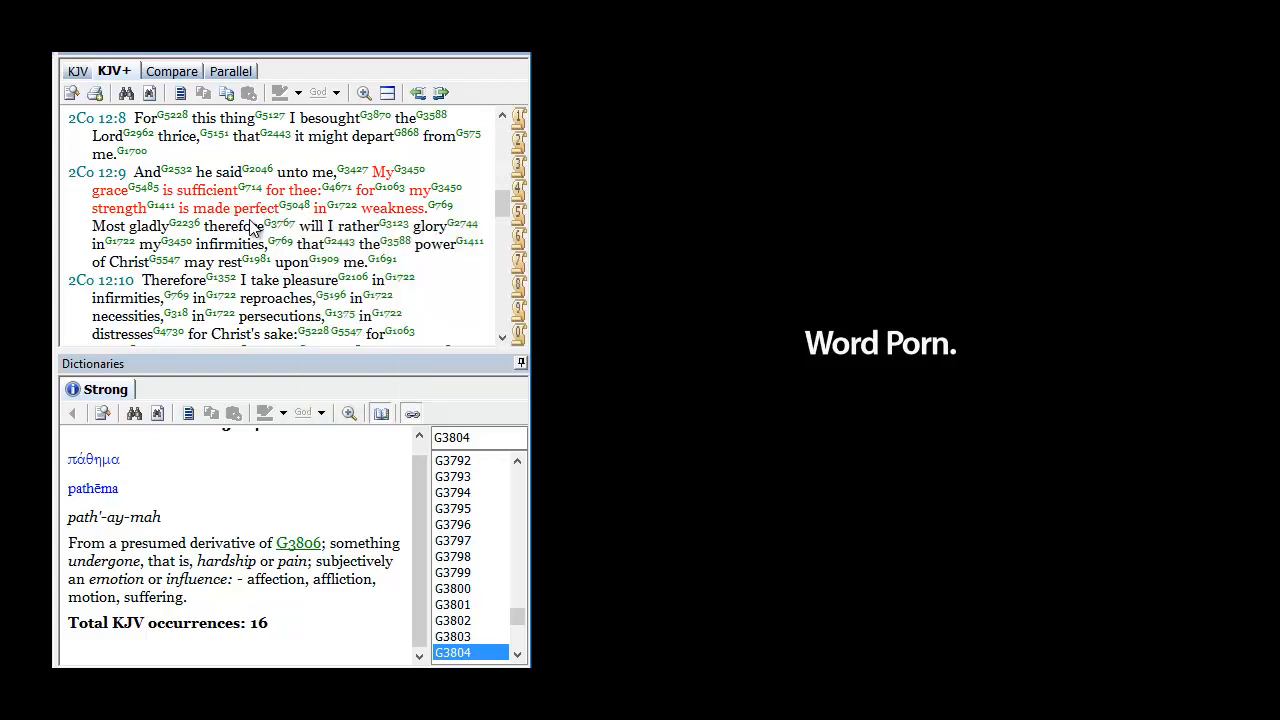
mouse_move(404, 234)
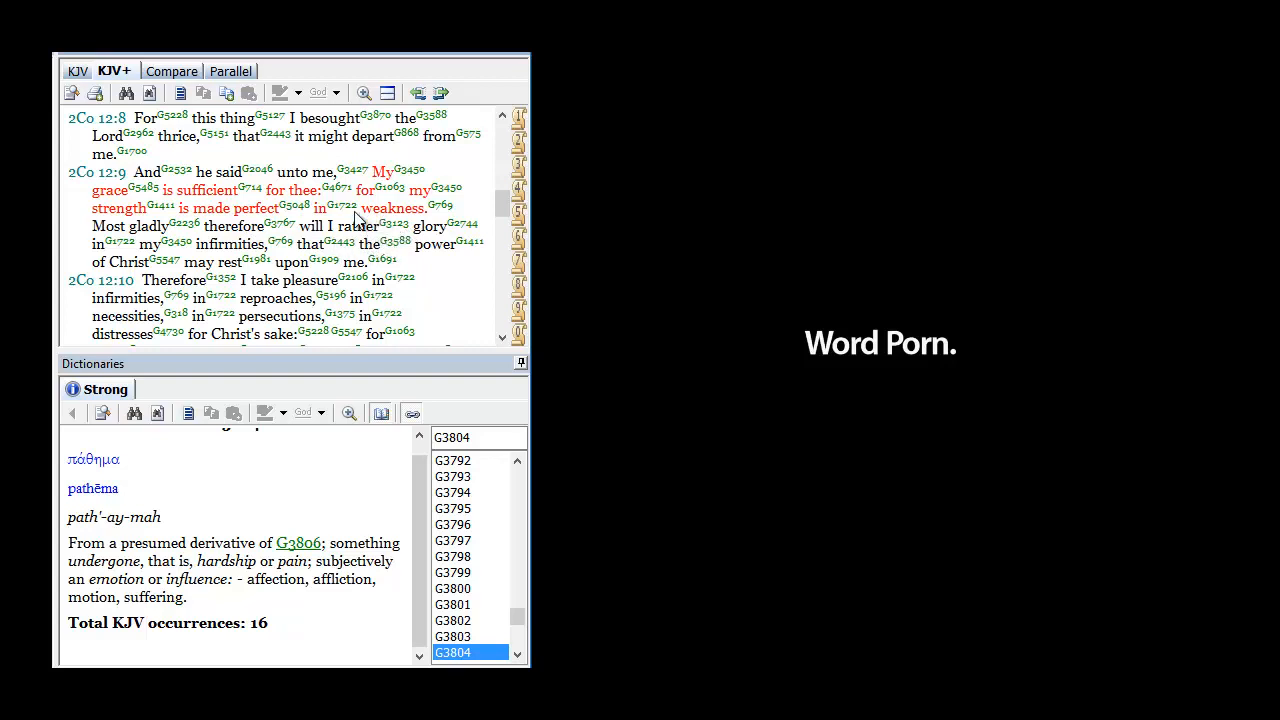
mouse_move(400, 232)
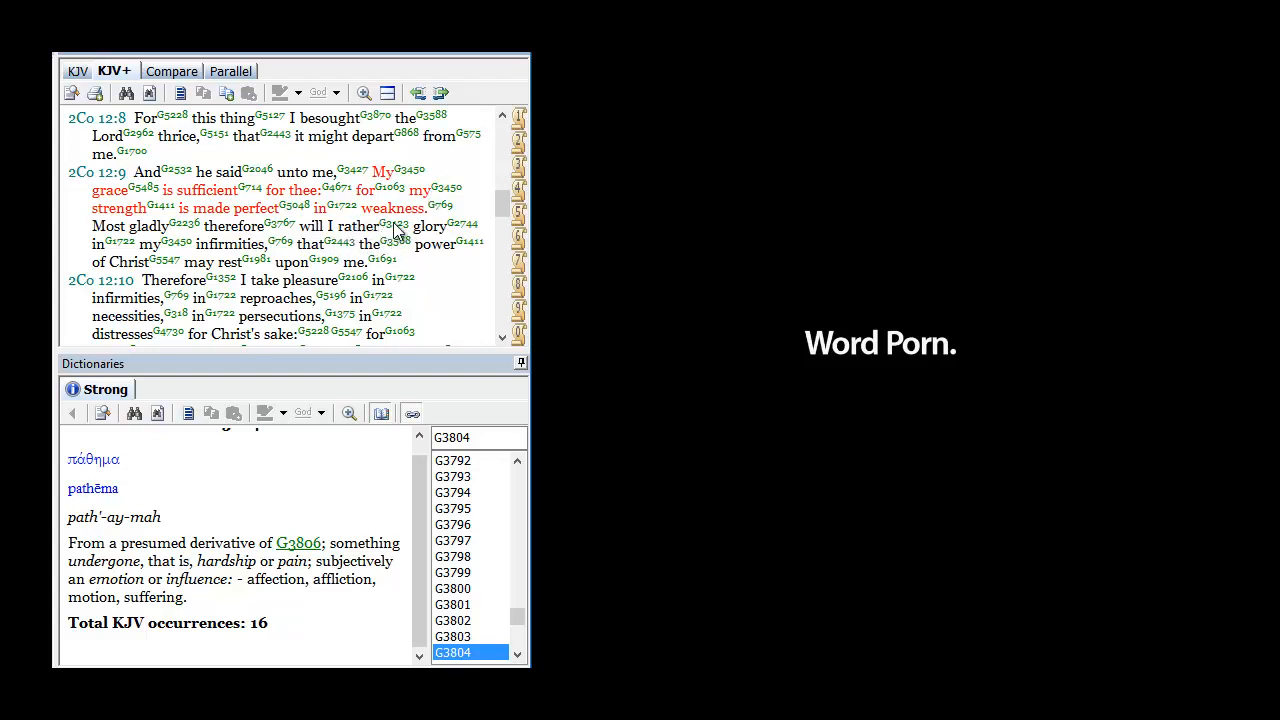
mouse_move(272, 250)
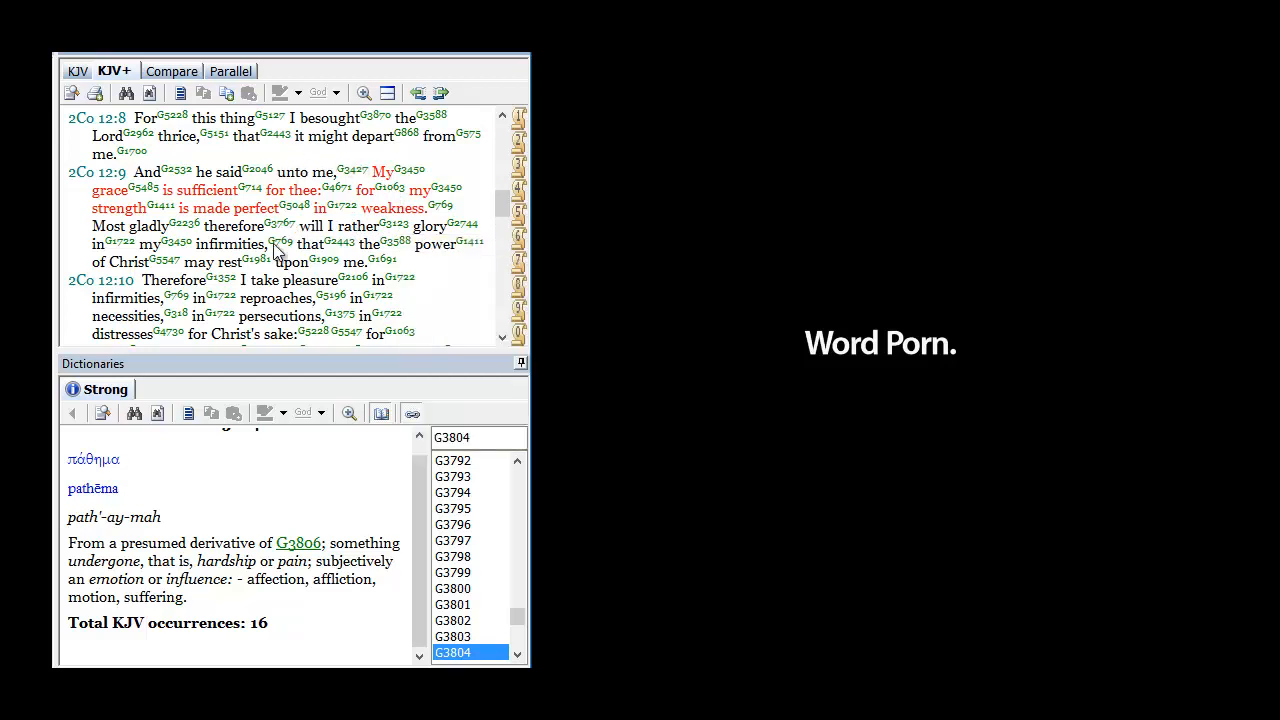
mouse_move(264, 208)
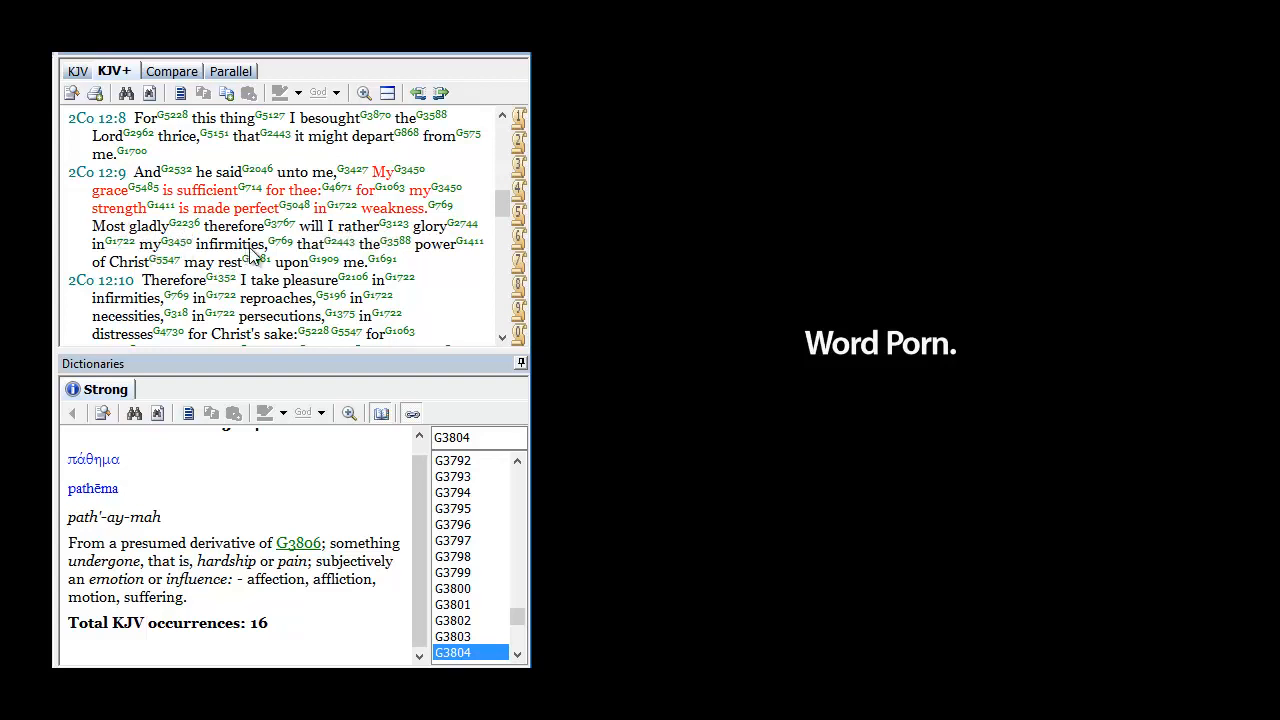
mouse_move(452, 252)
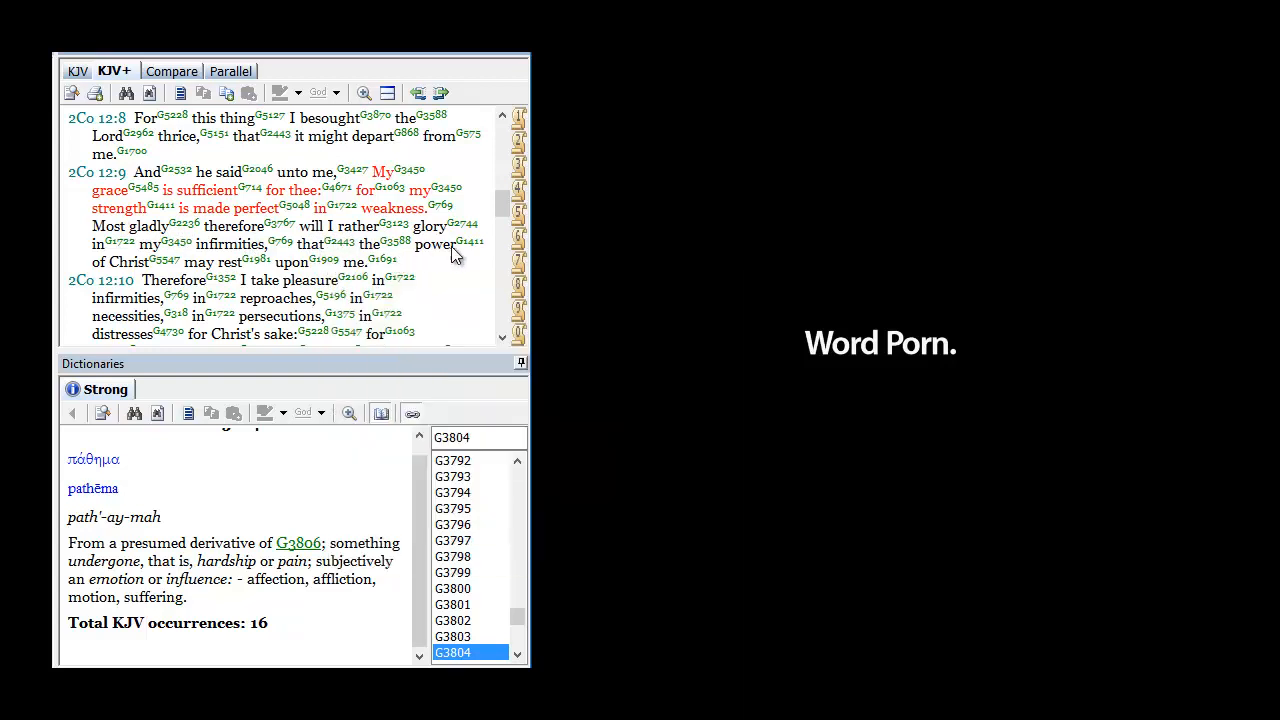
mouse_move(236, 280)
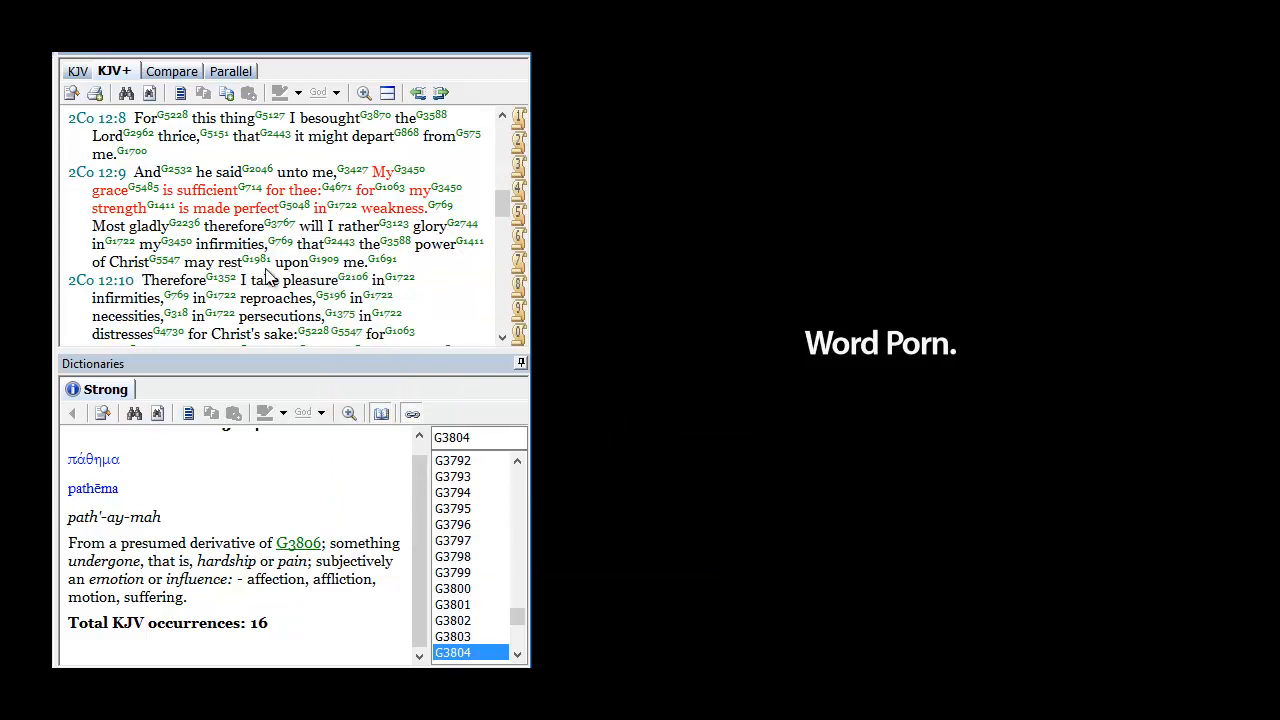
mouse_move(352, 276)
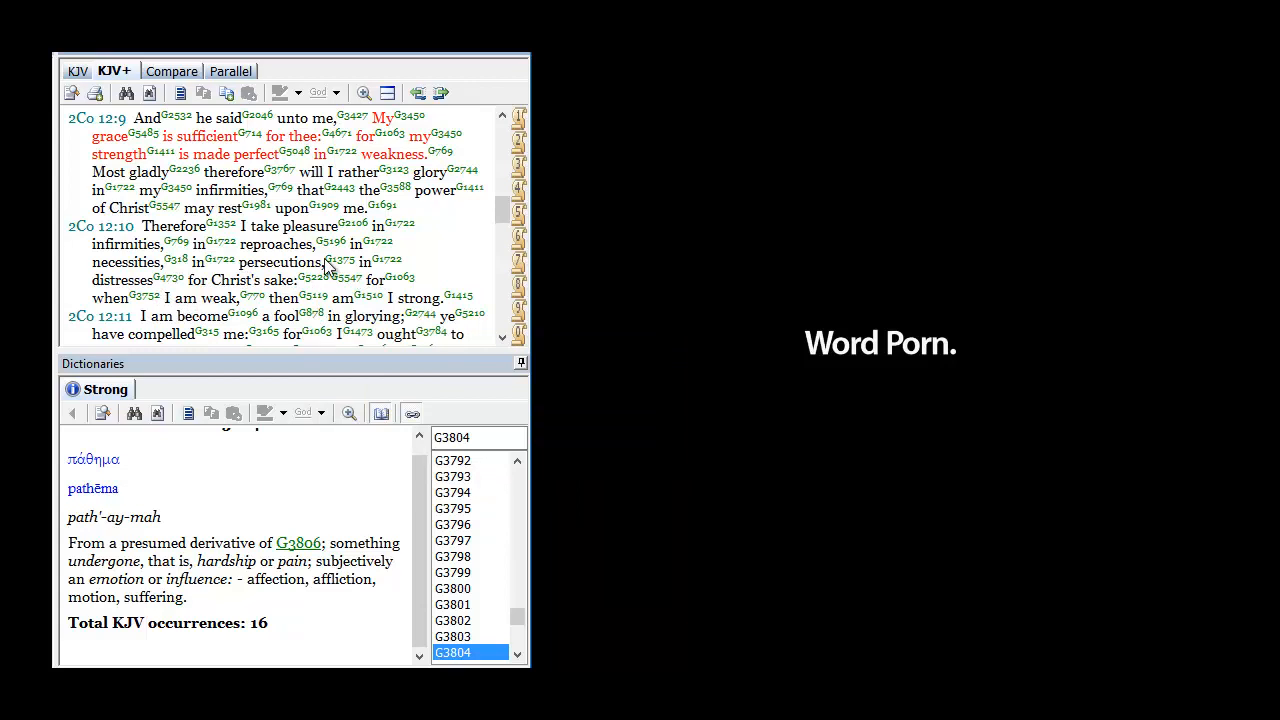
mouse_move(240, 208)
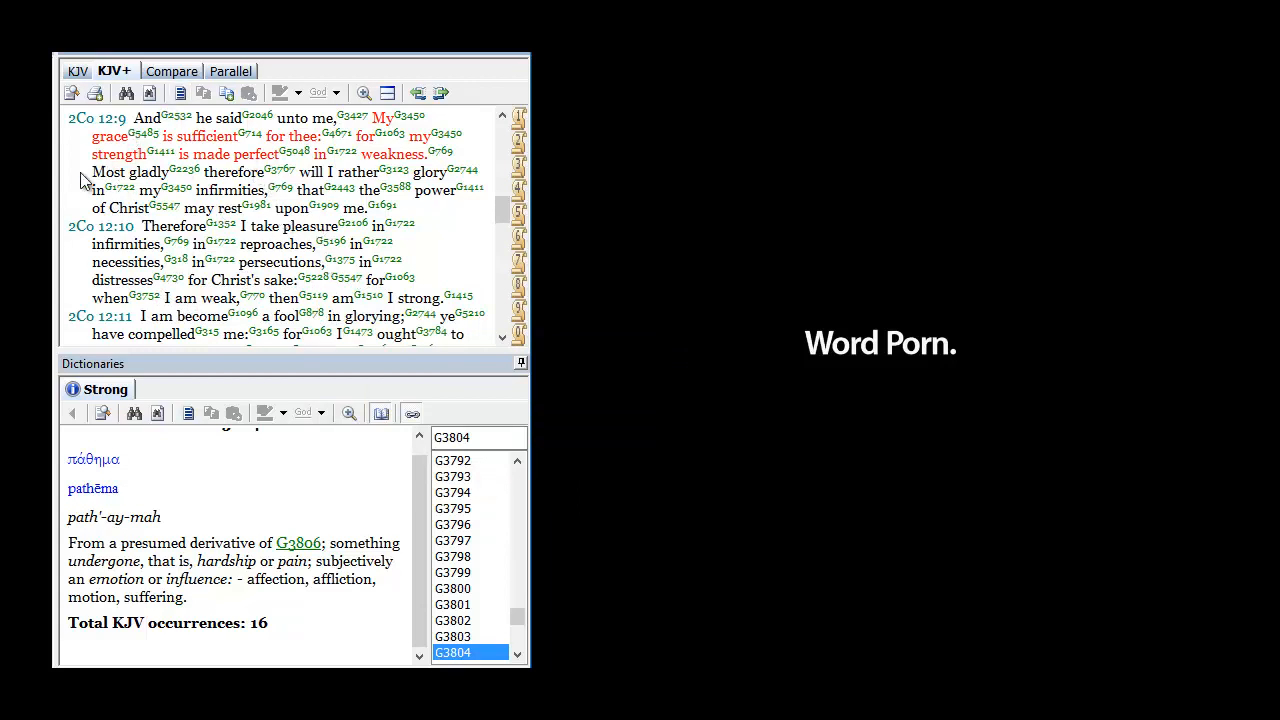
mouse_move(212, 206)
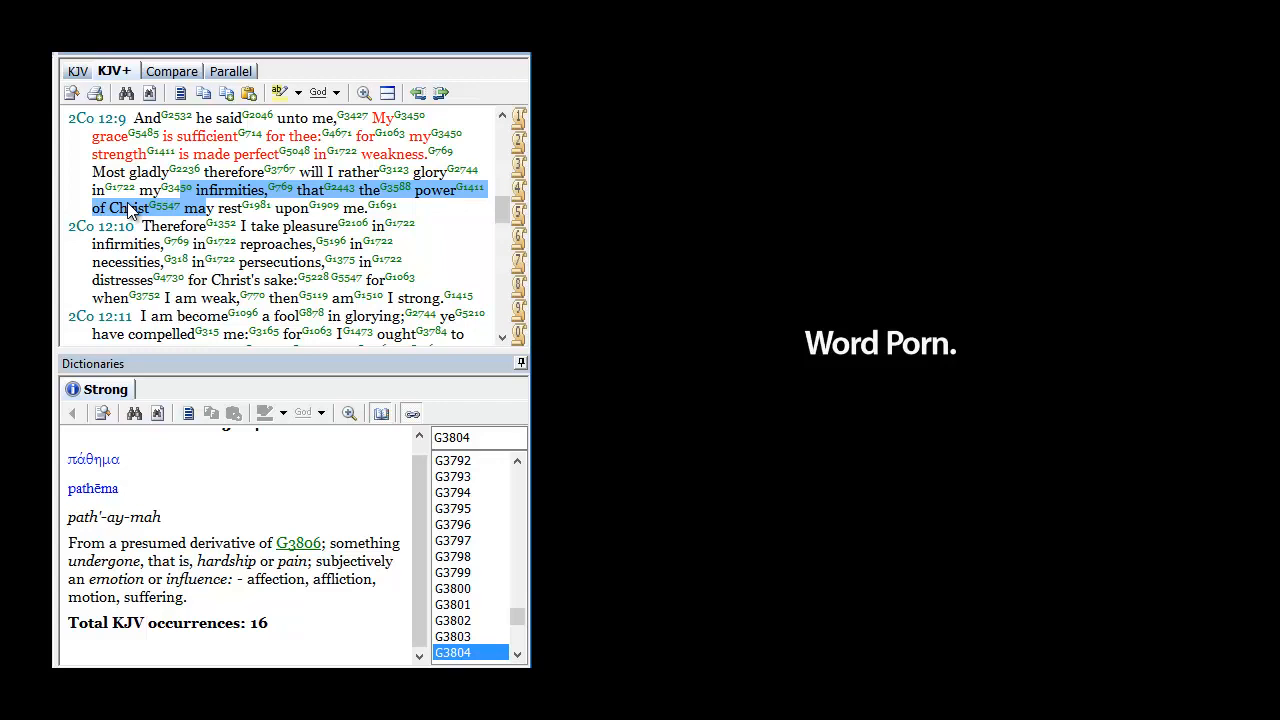
mouse_move(824, 650)
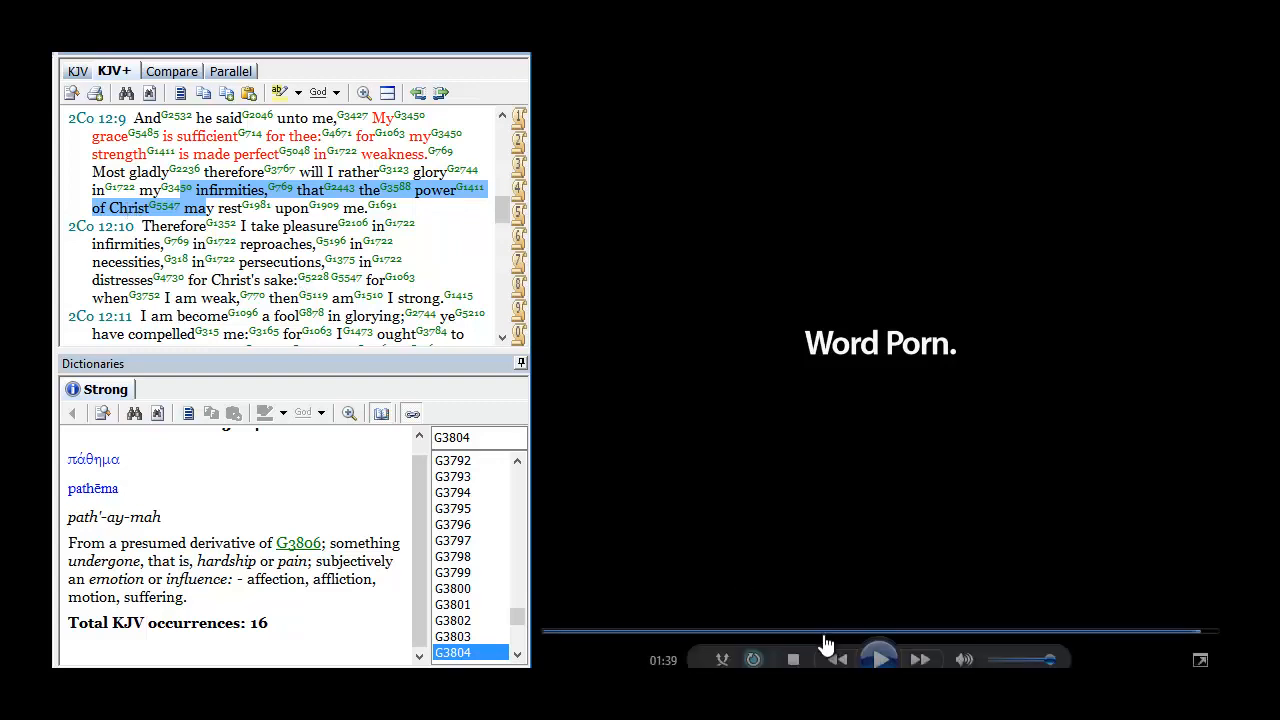